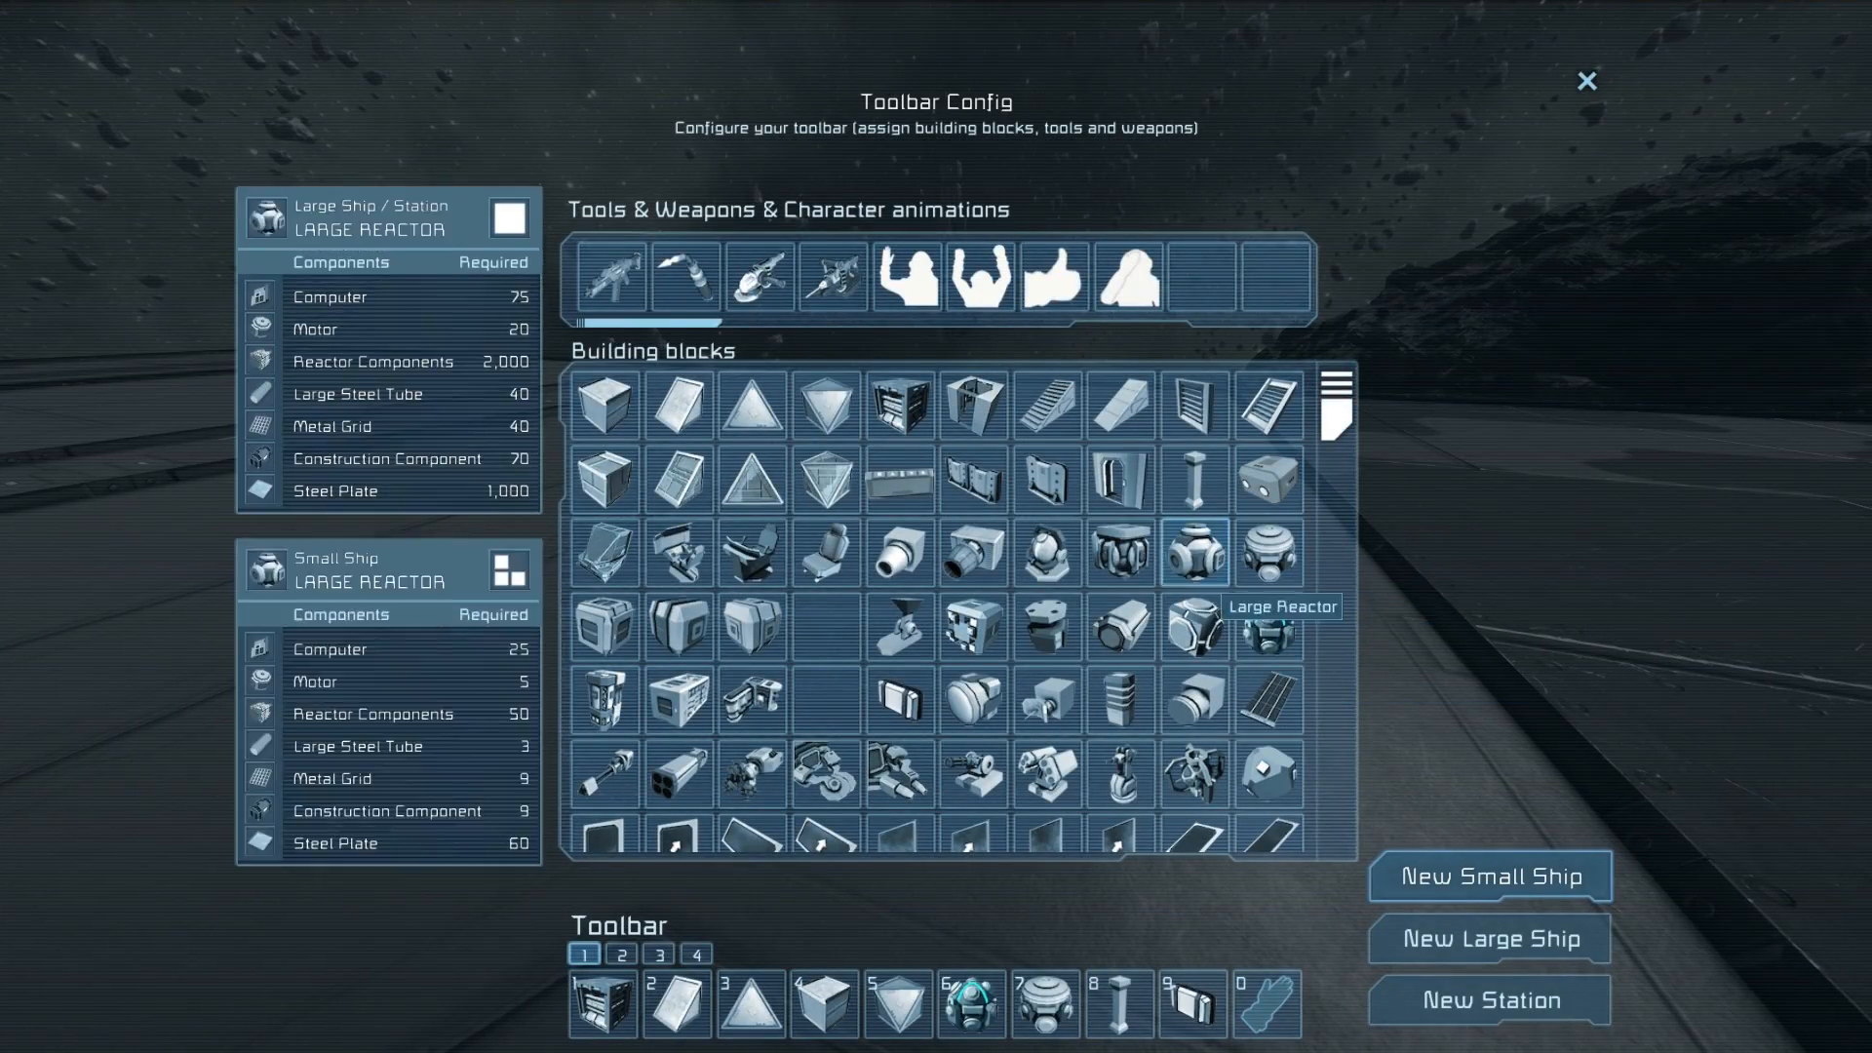
Add the Spherical Gravity Generator block to the toolbar.
click(1267, 626)
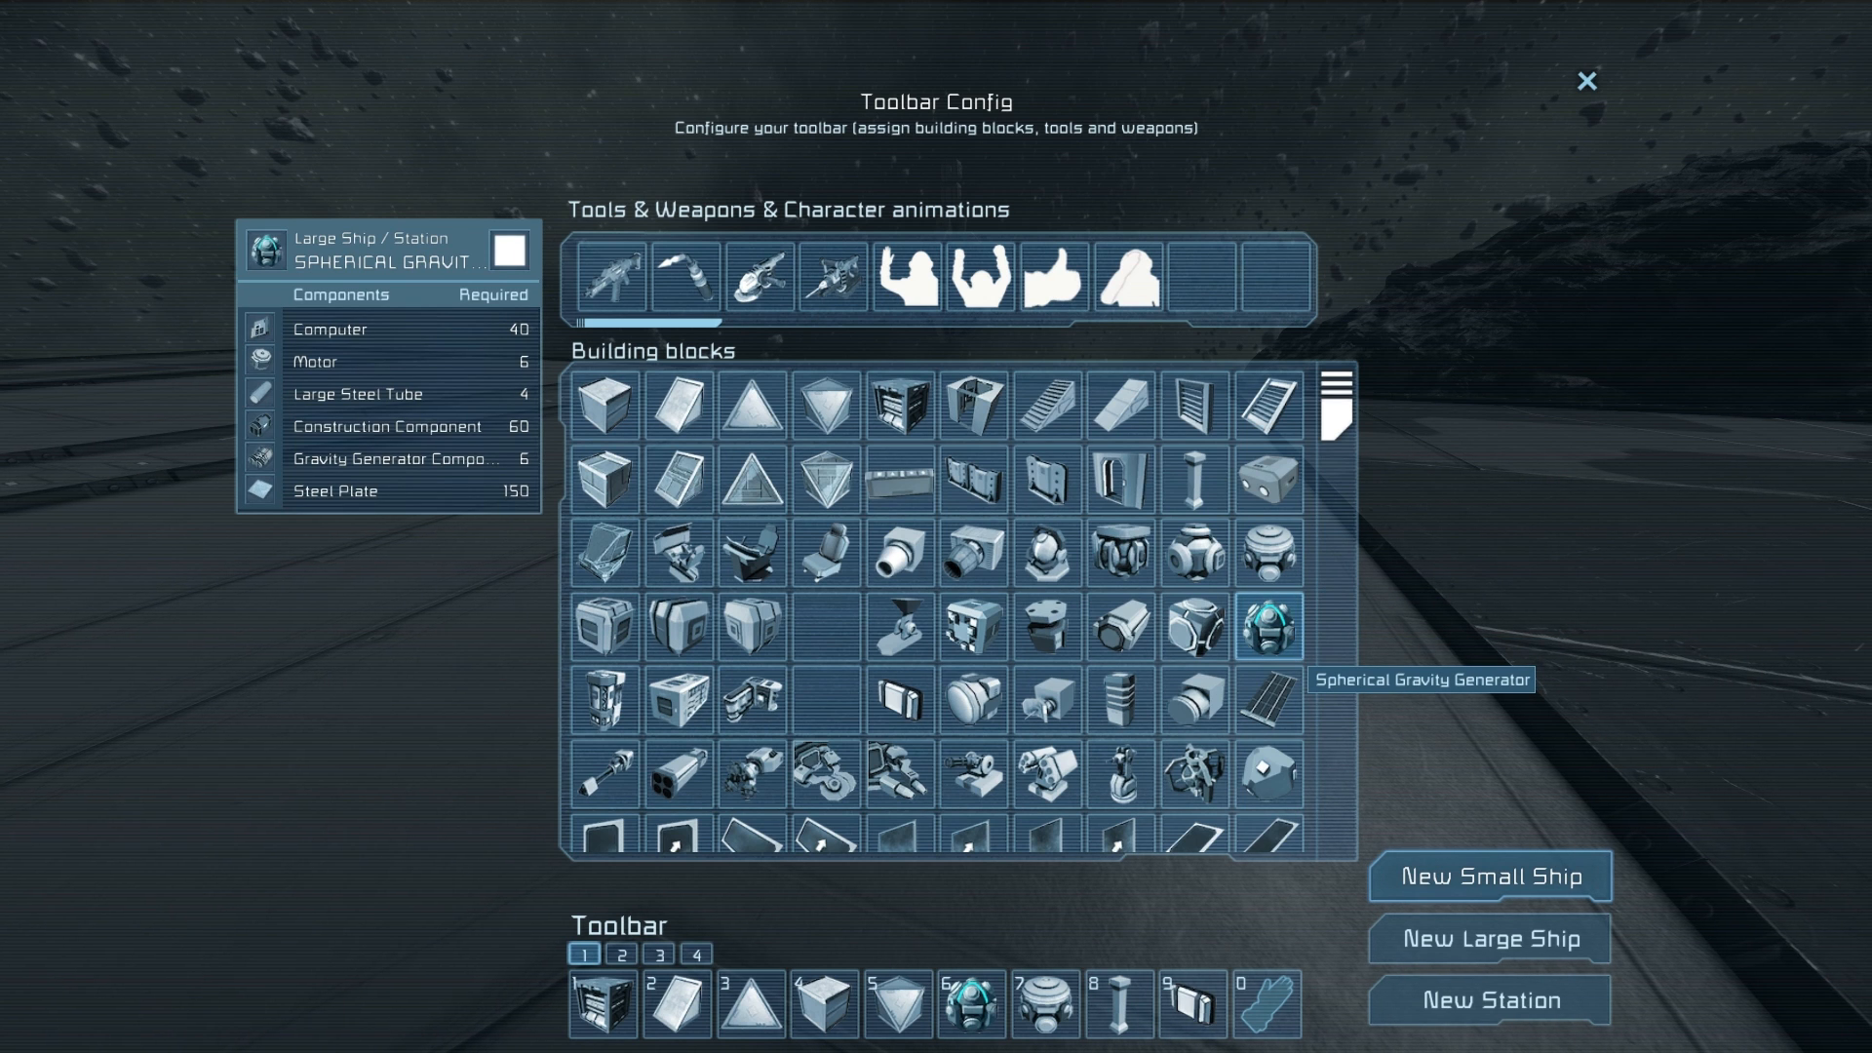
click(1585, 80)
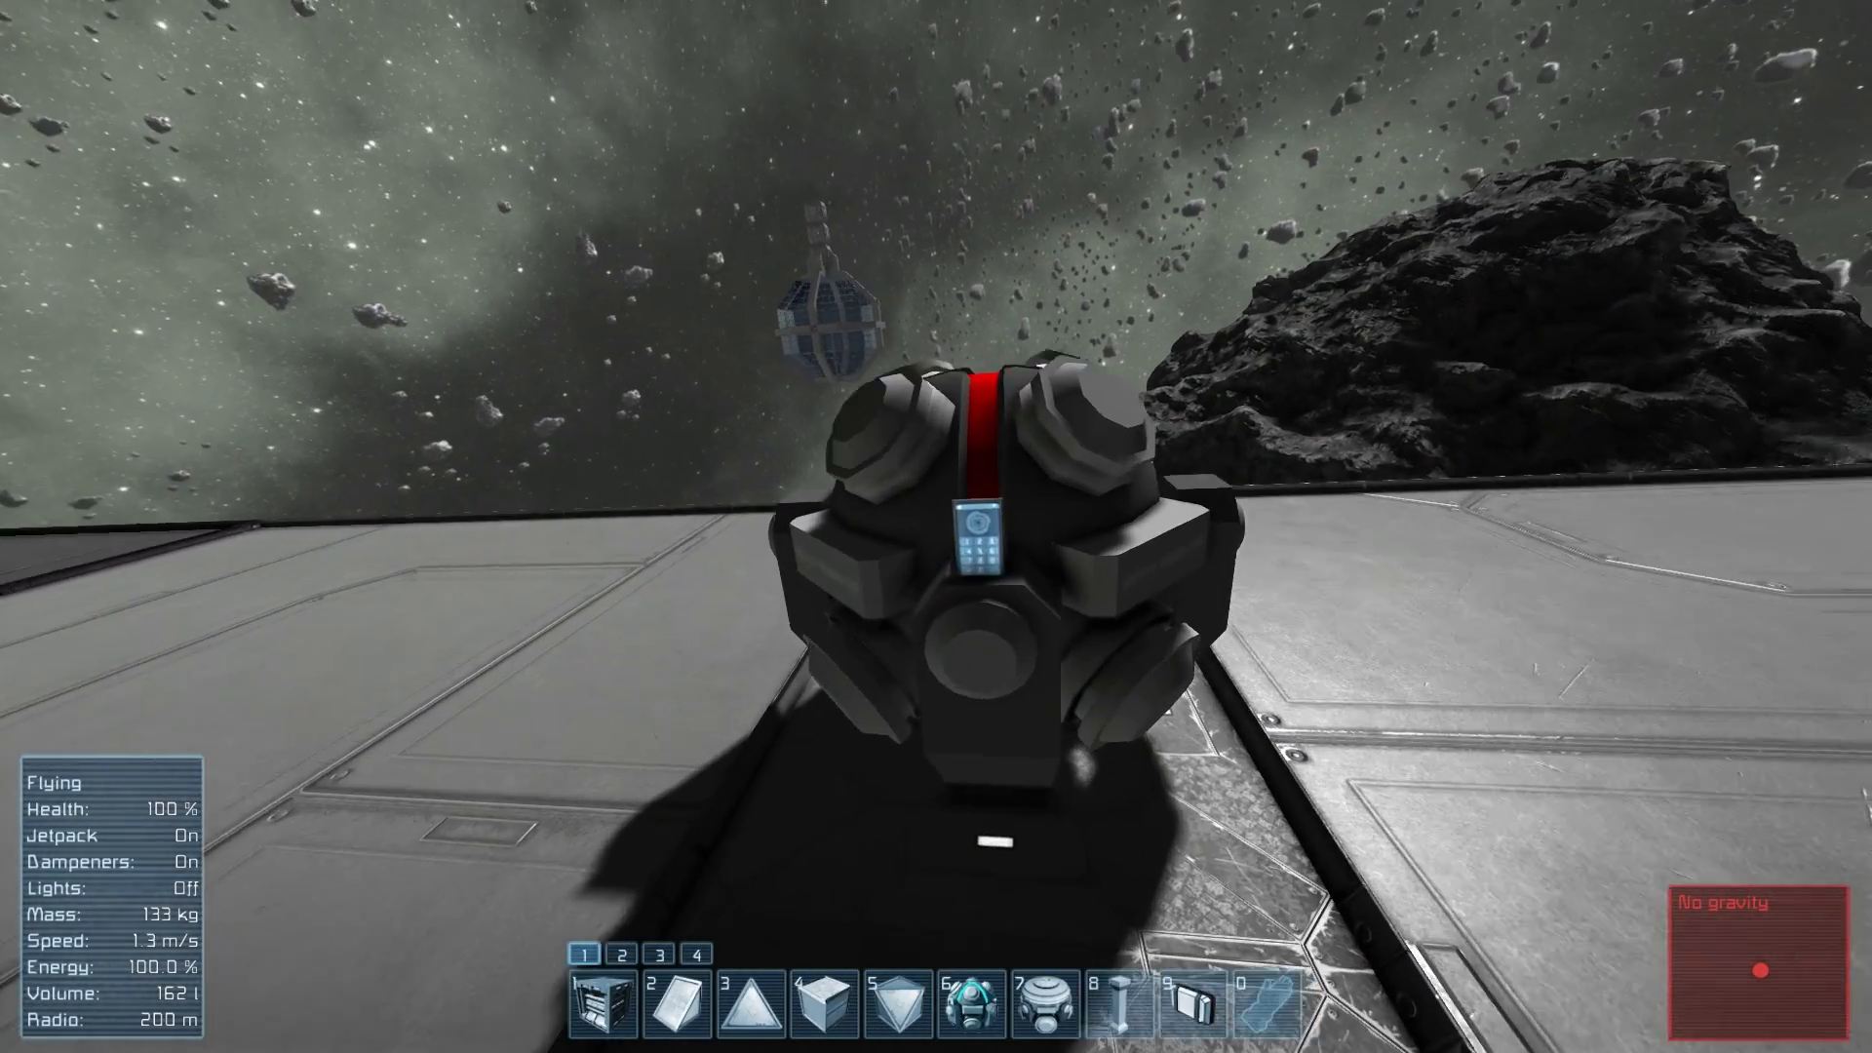
Set the spherical gravity generator to an 87 m radius and -1.00 G acceleration.
key(K)
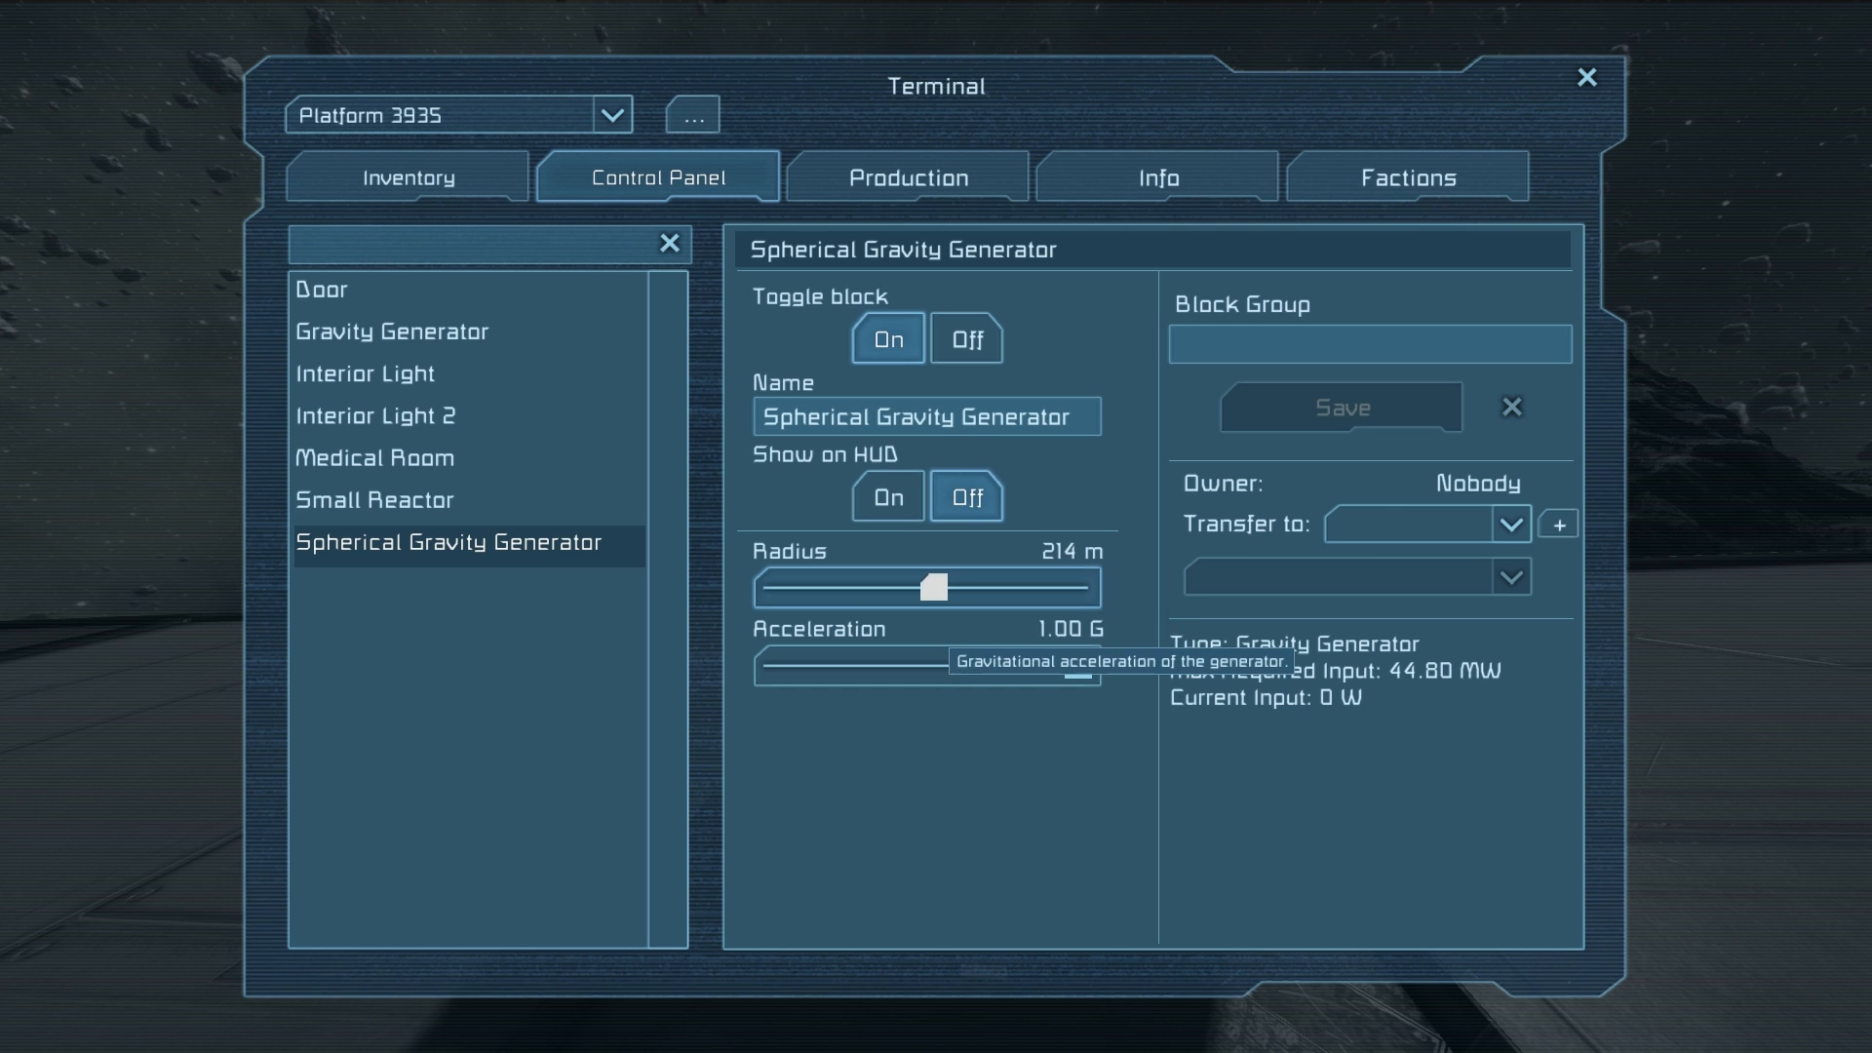
mouse_move(925, 586)
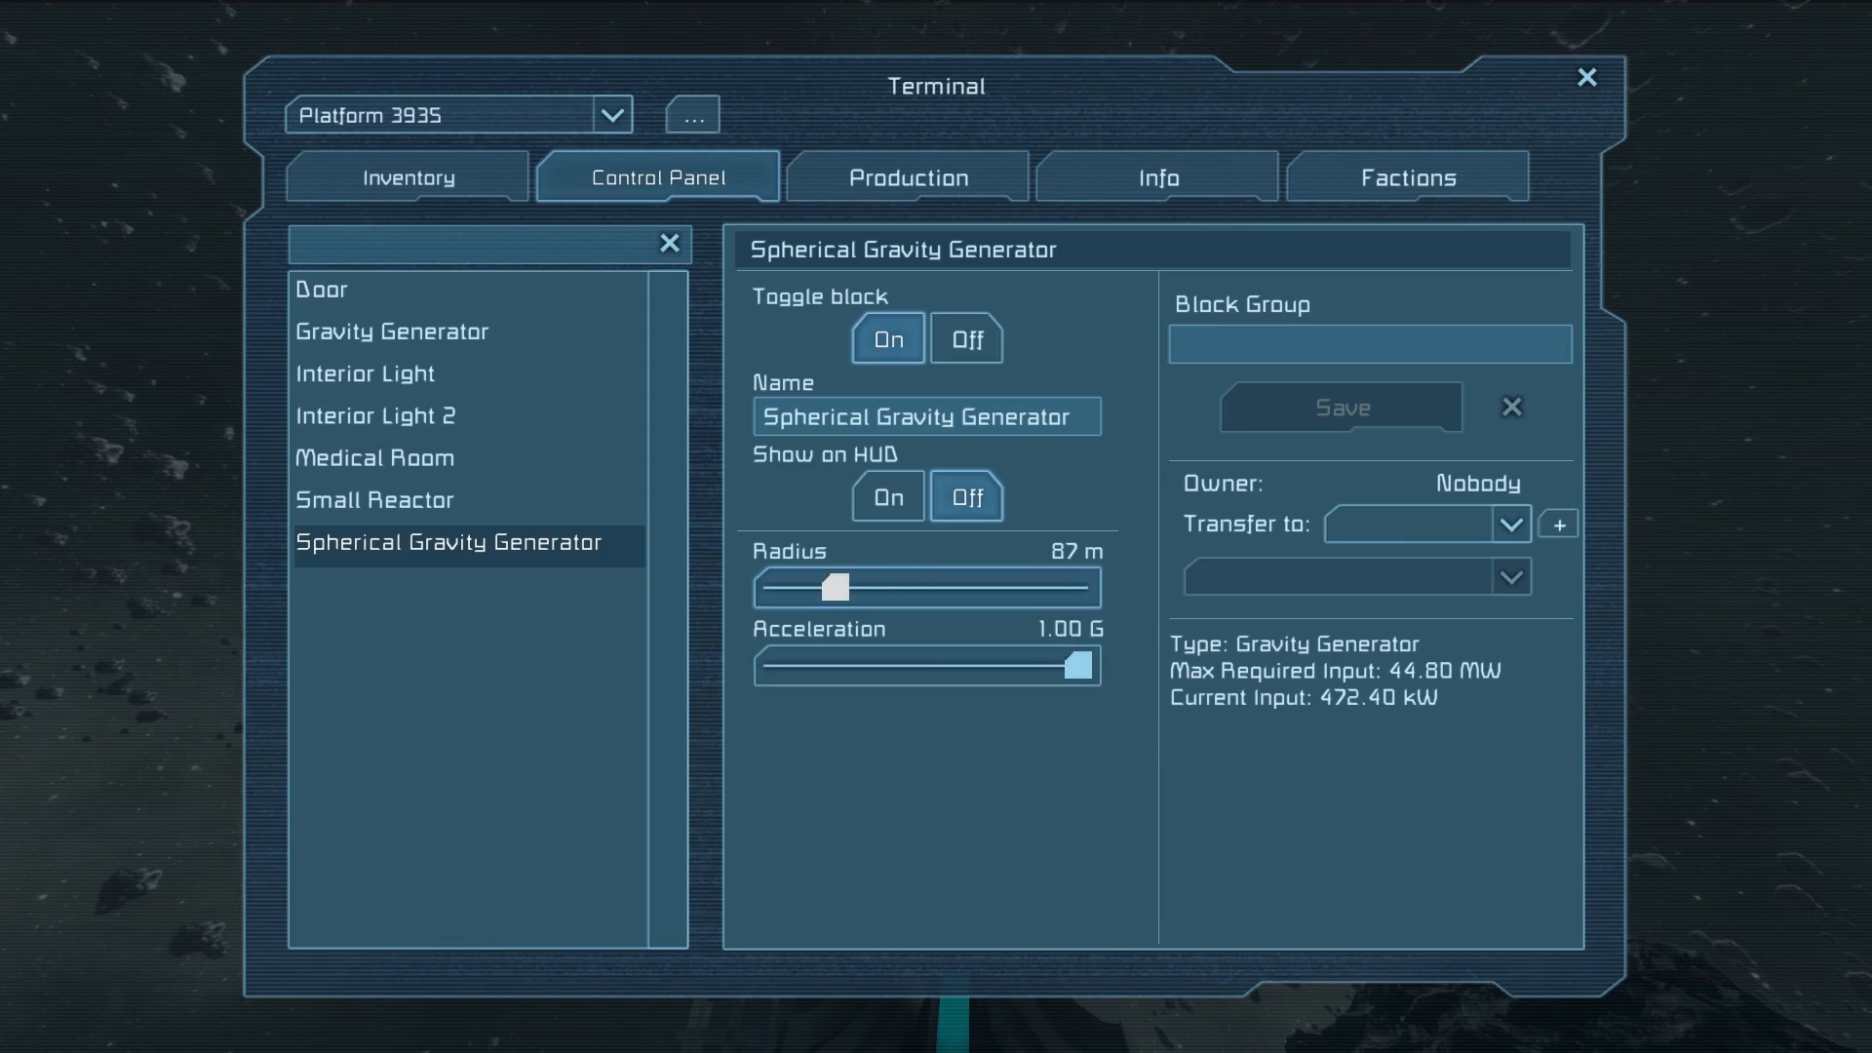
key(Escape)
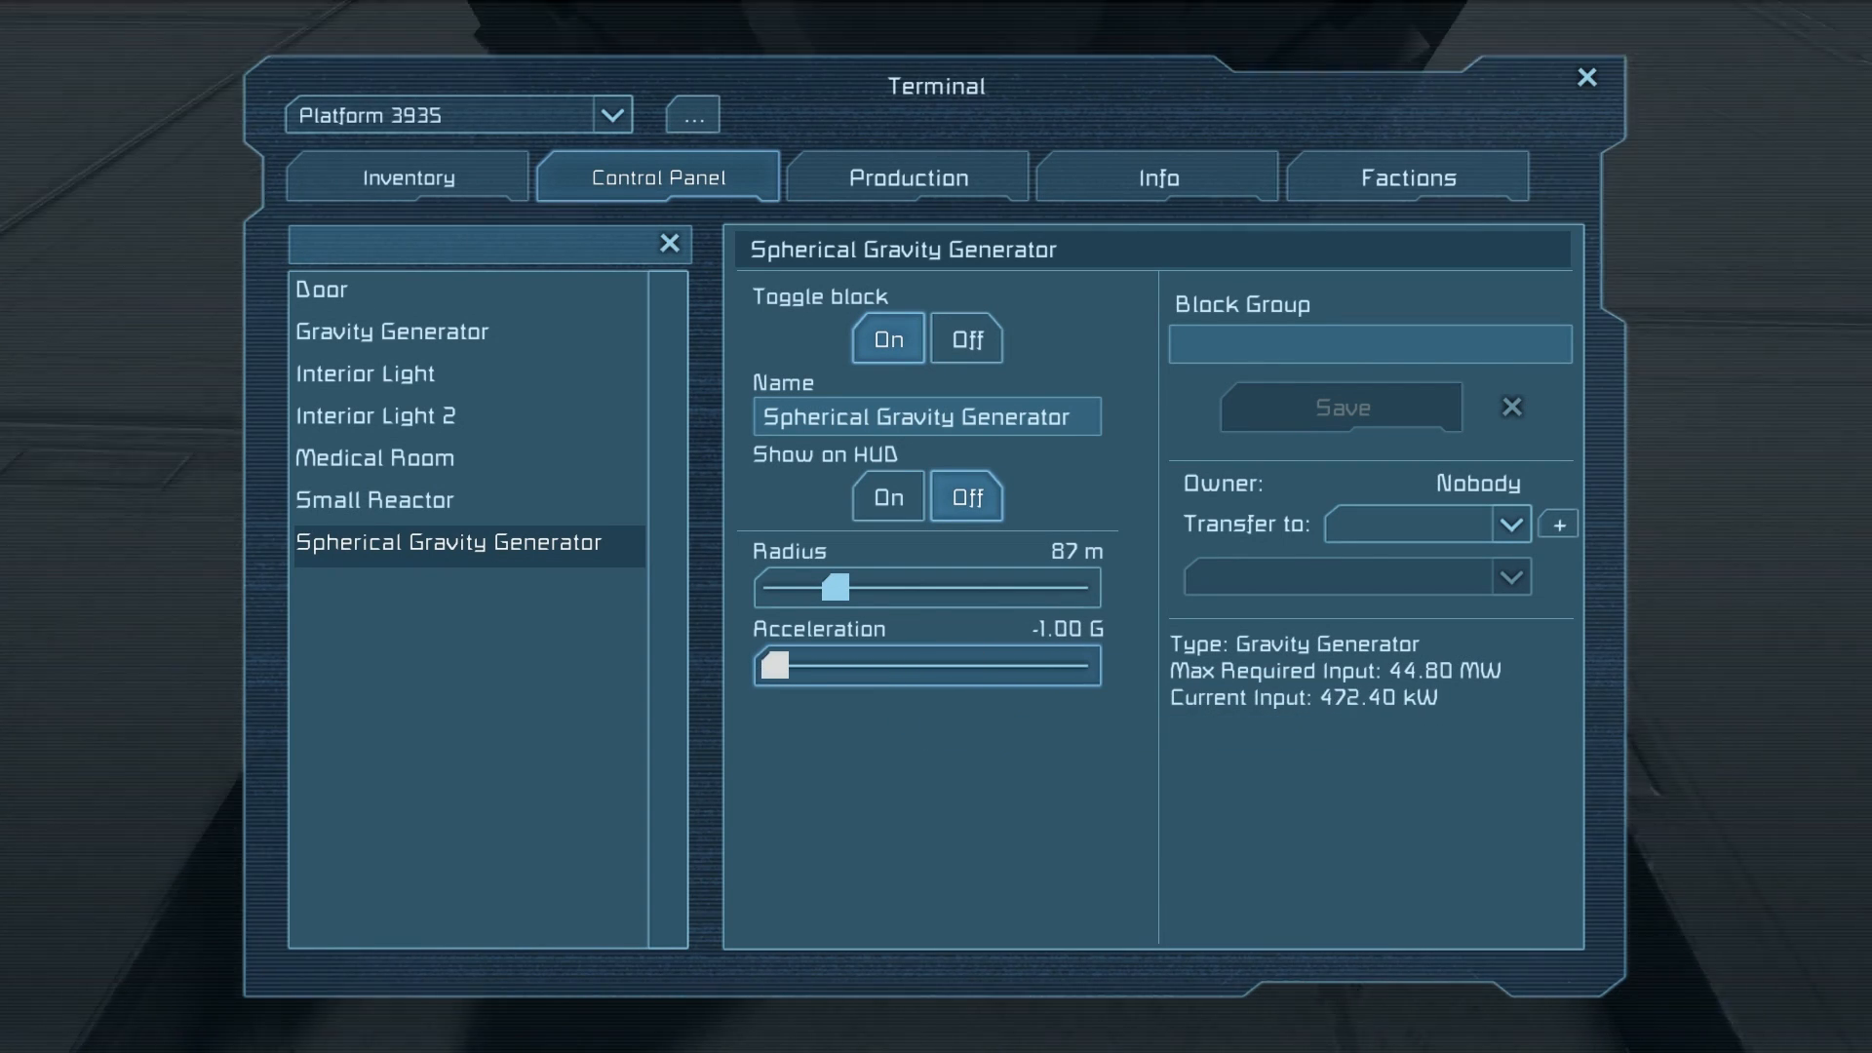
click(1586, 78)
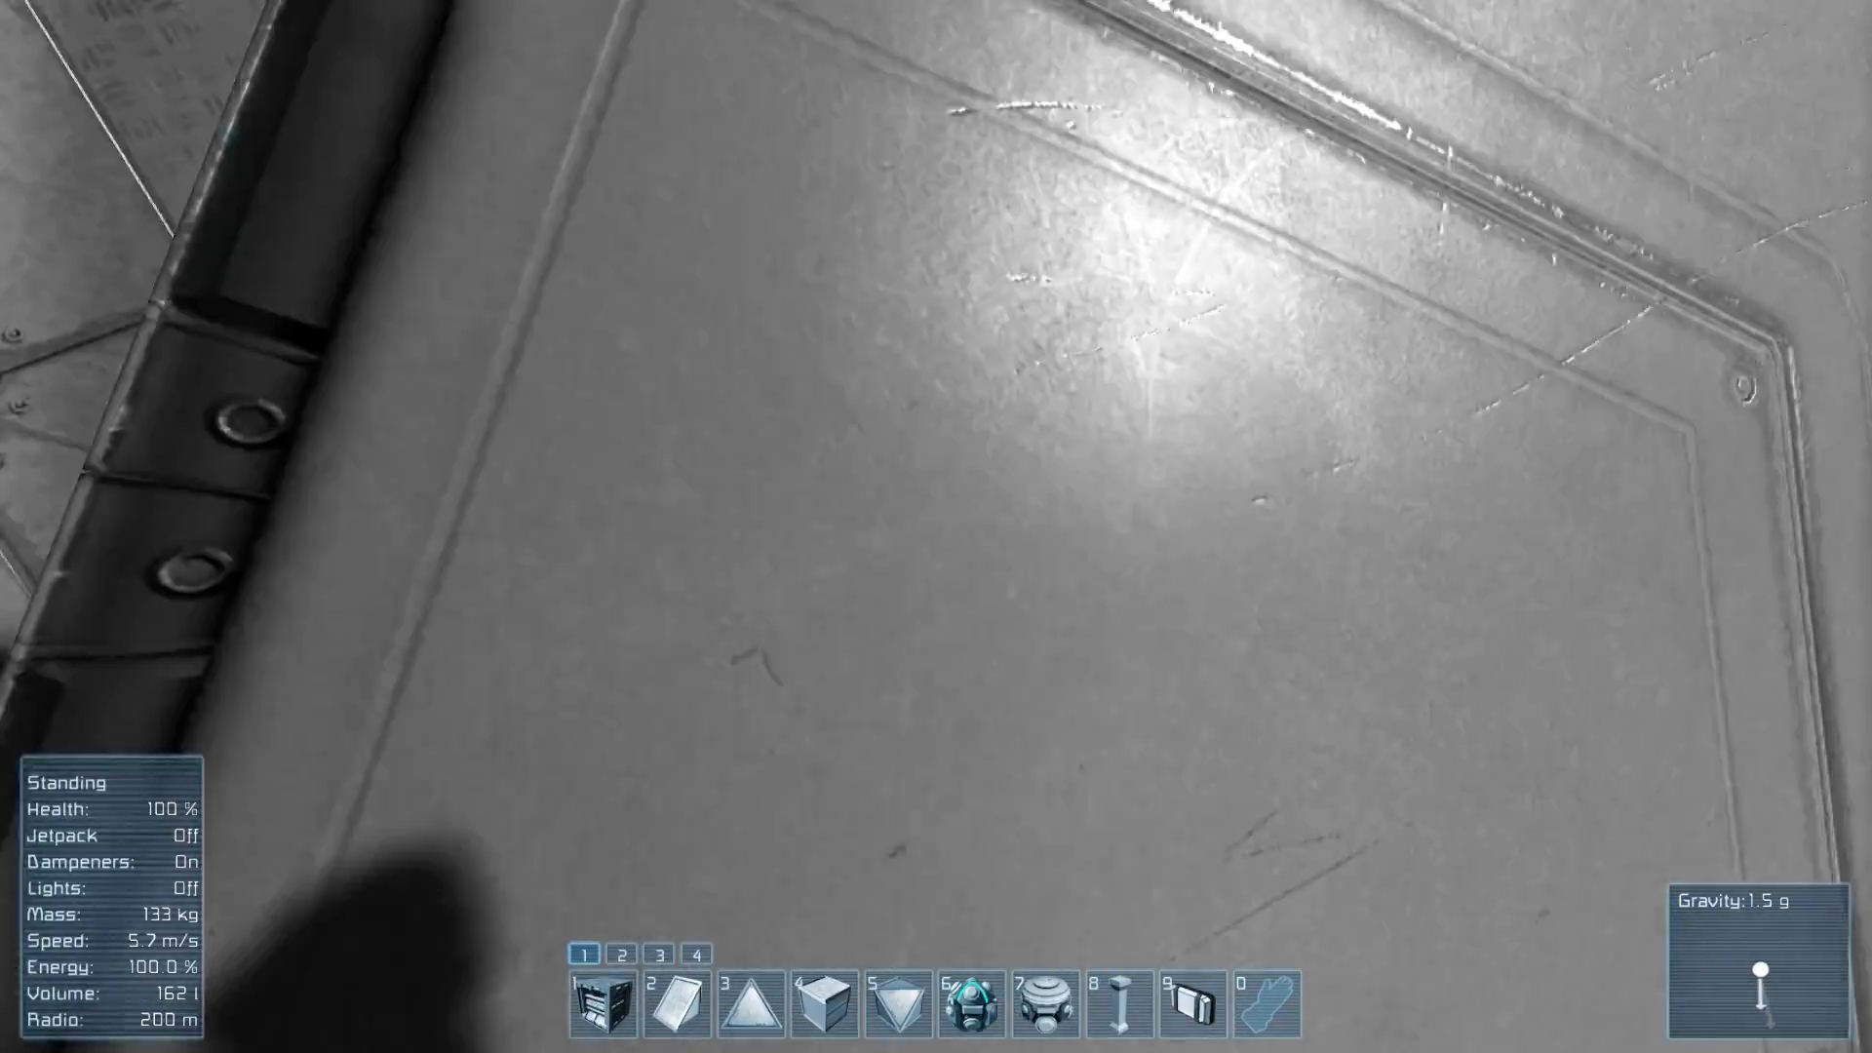
mouse_move(936, 527)
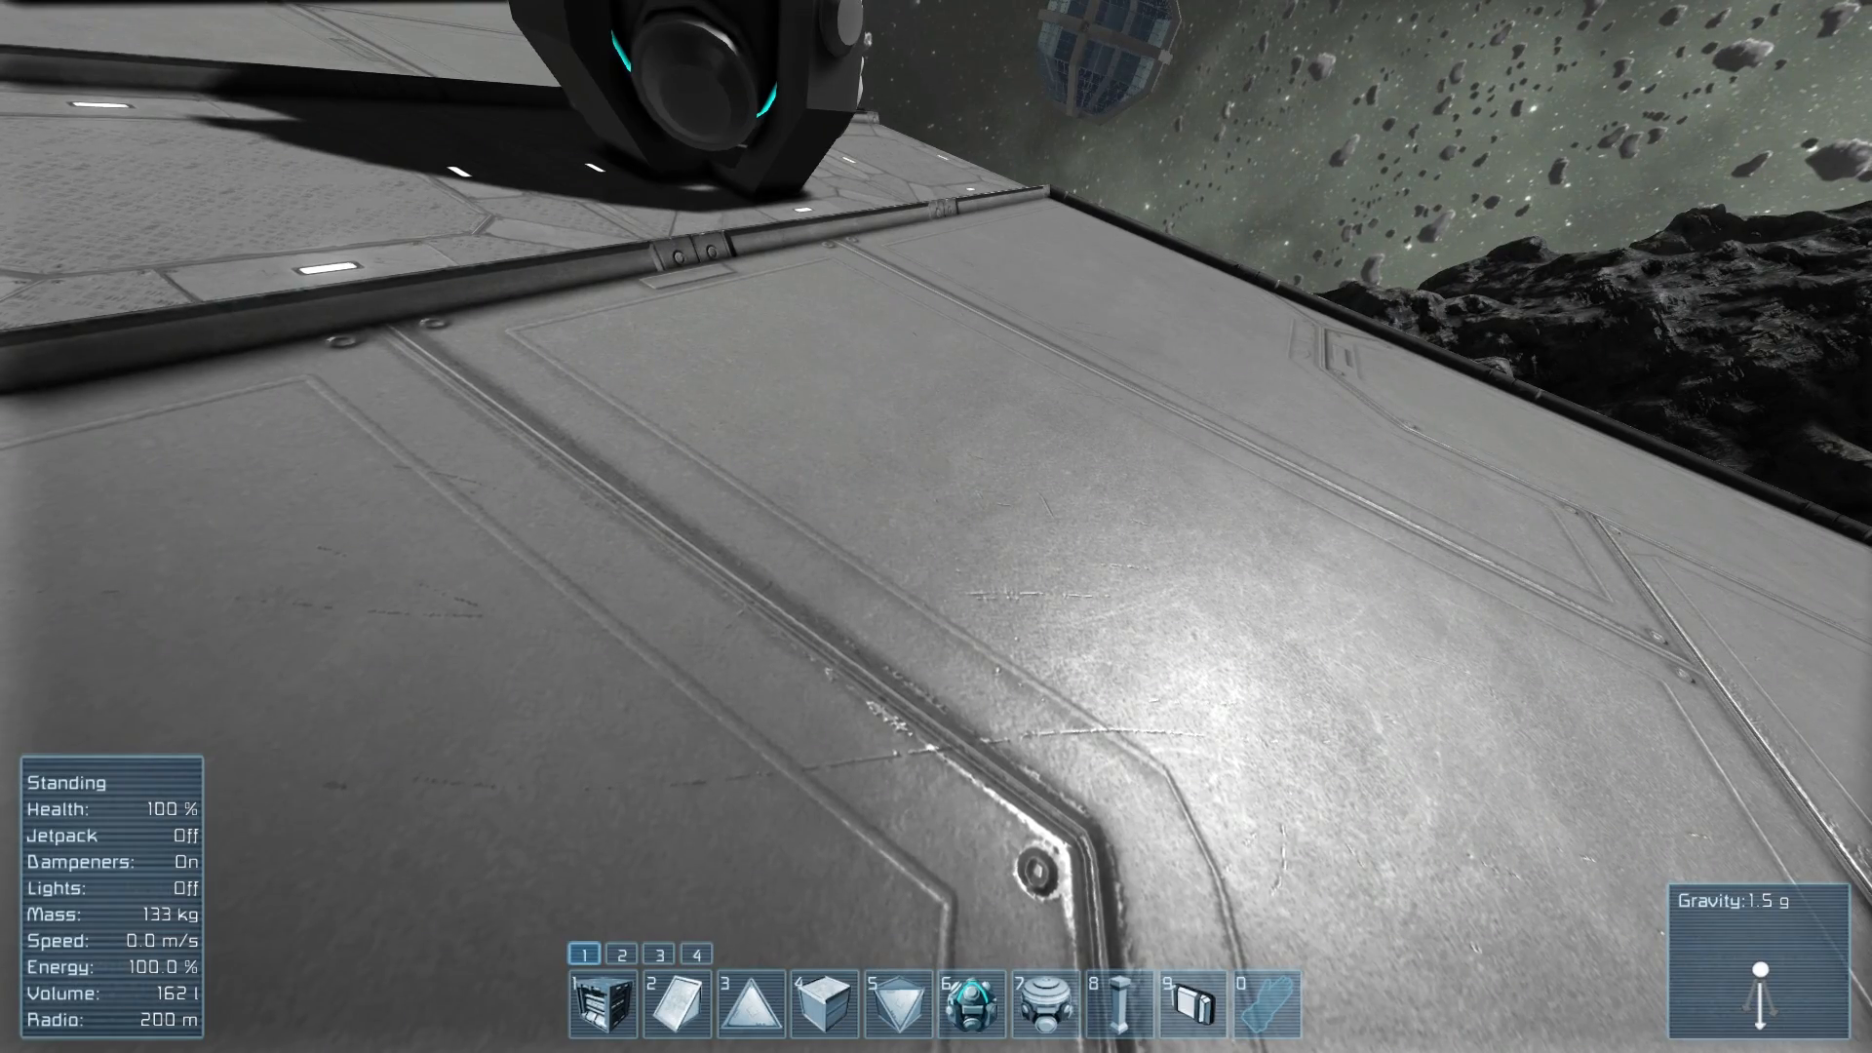
Switch on the jetpack and fly off the platform toward the floating structure.
key(j)
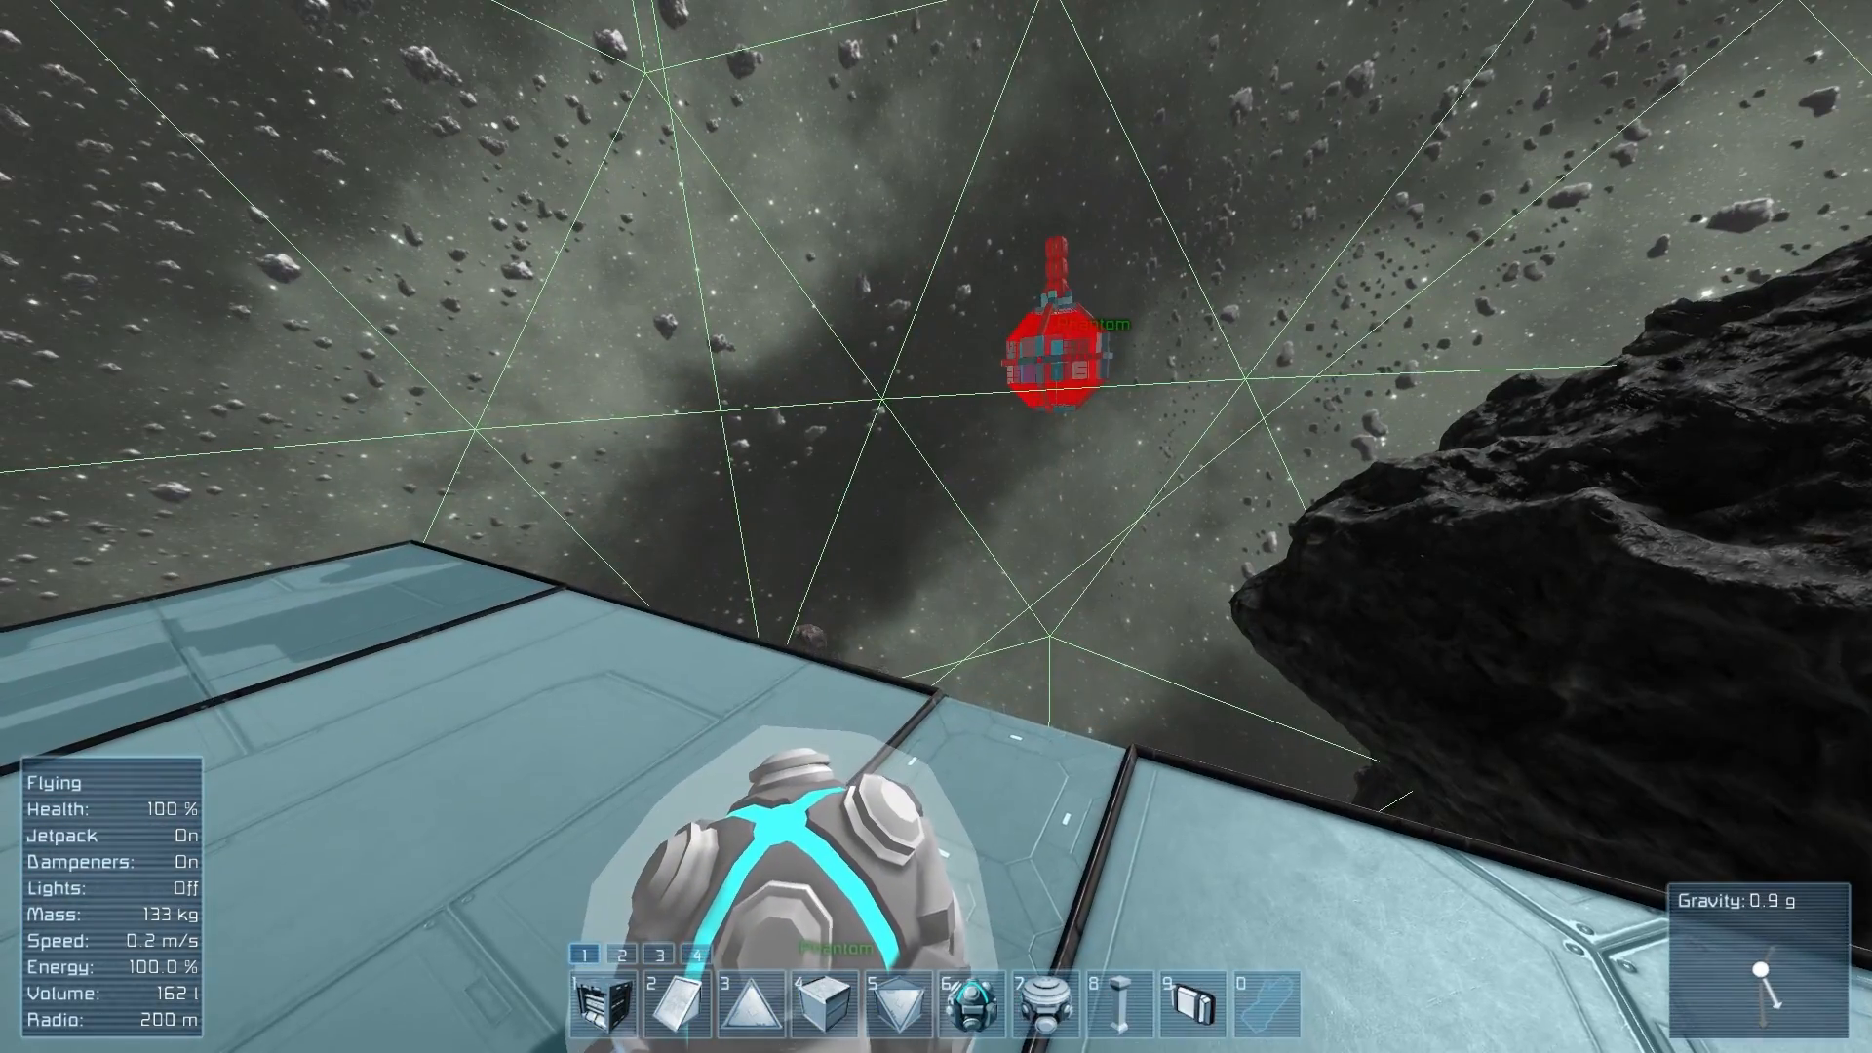
mouse_move(936, 527)
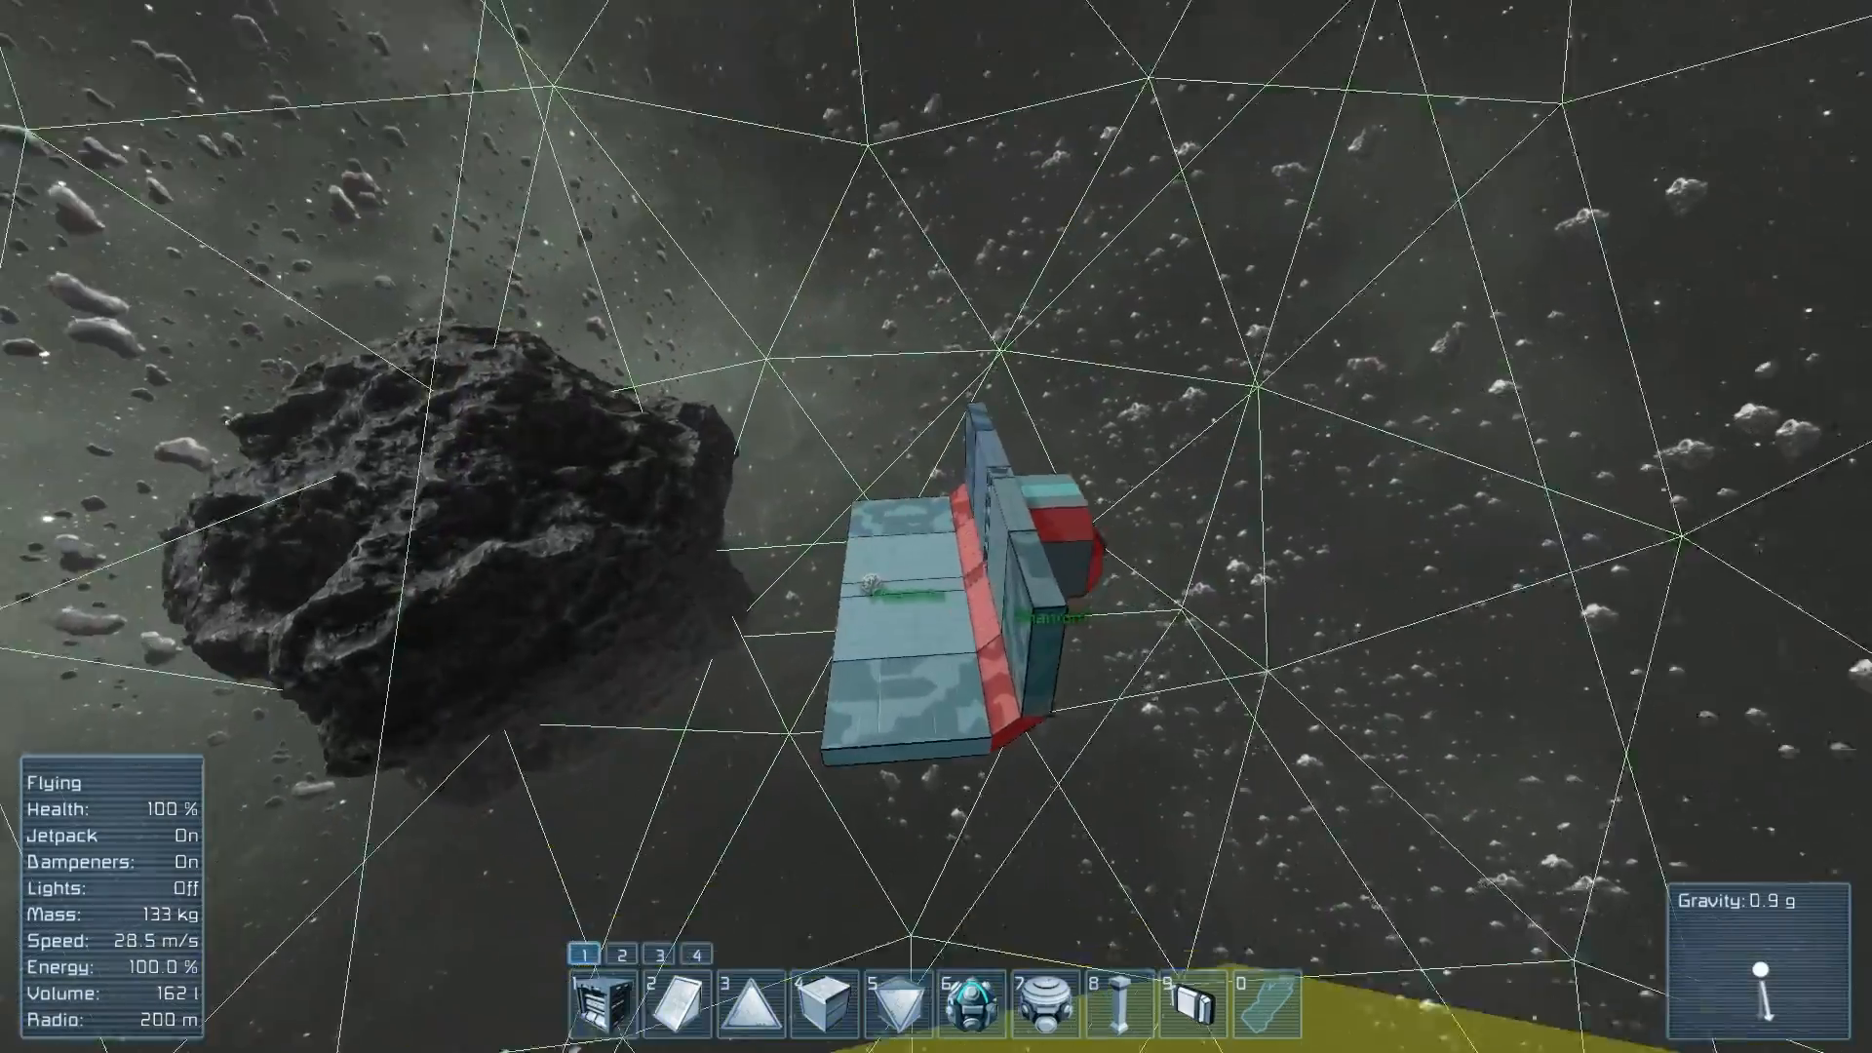
Fly to the asteroid, switch off the jetpack and land on its rocky surface.
key(J)
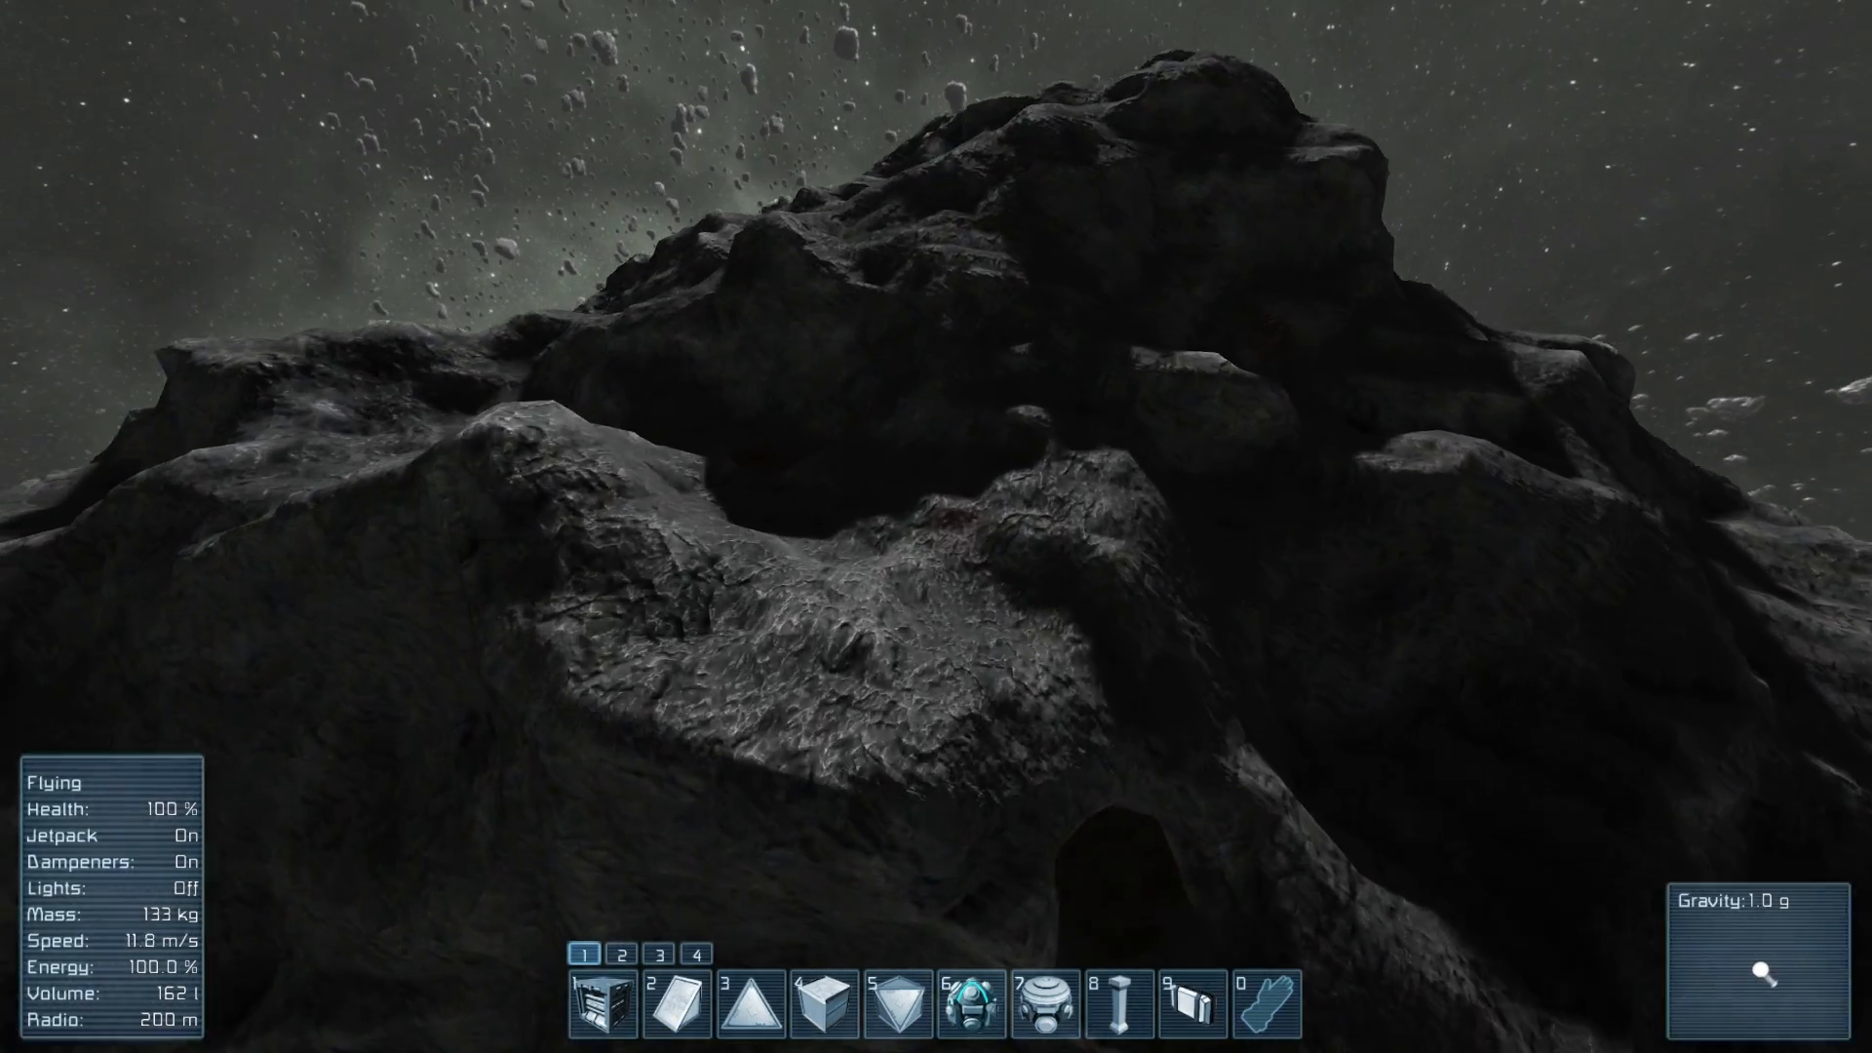
key(j)
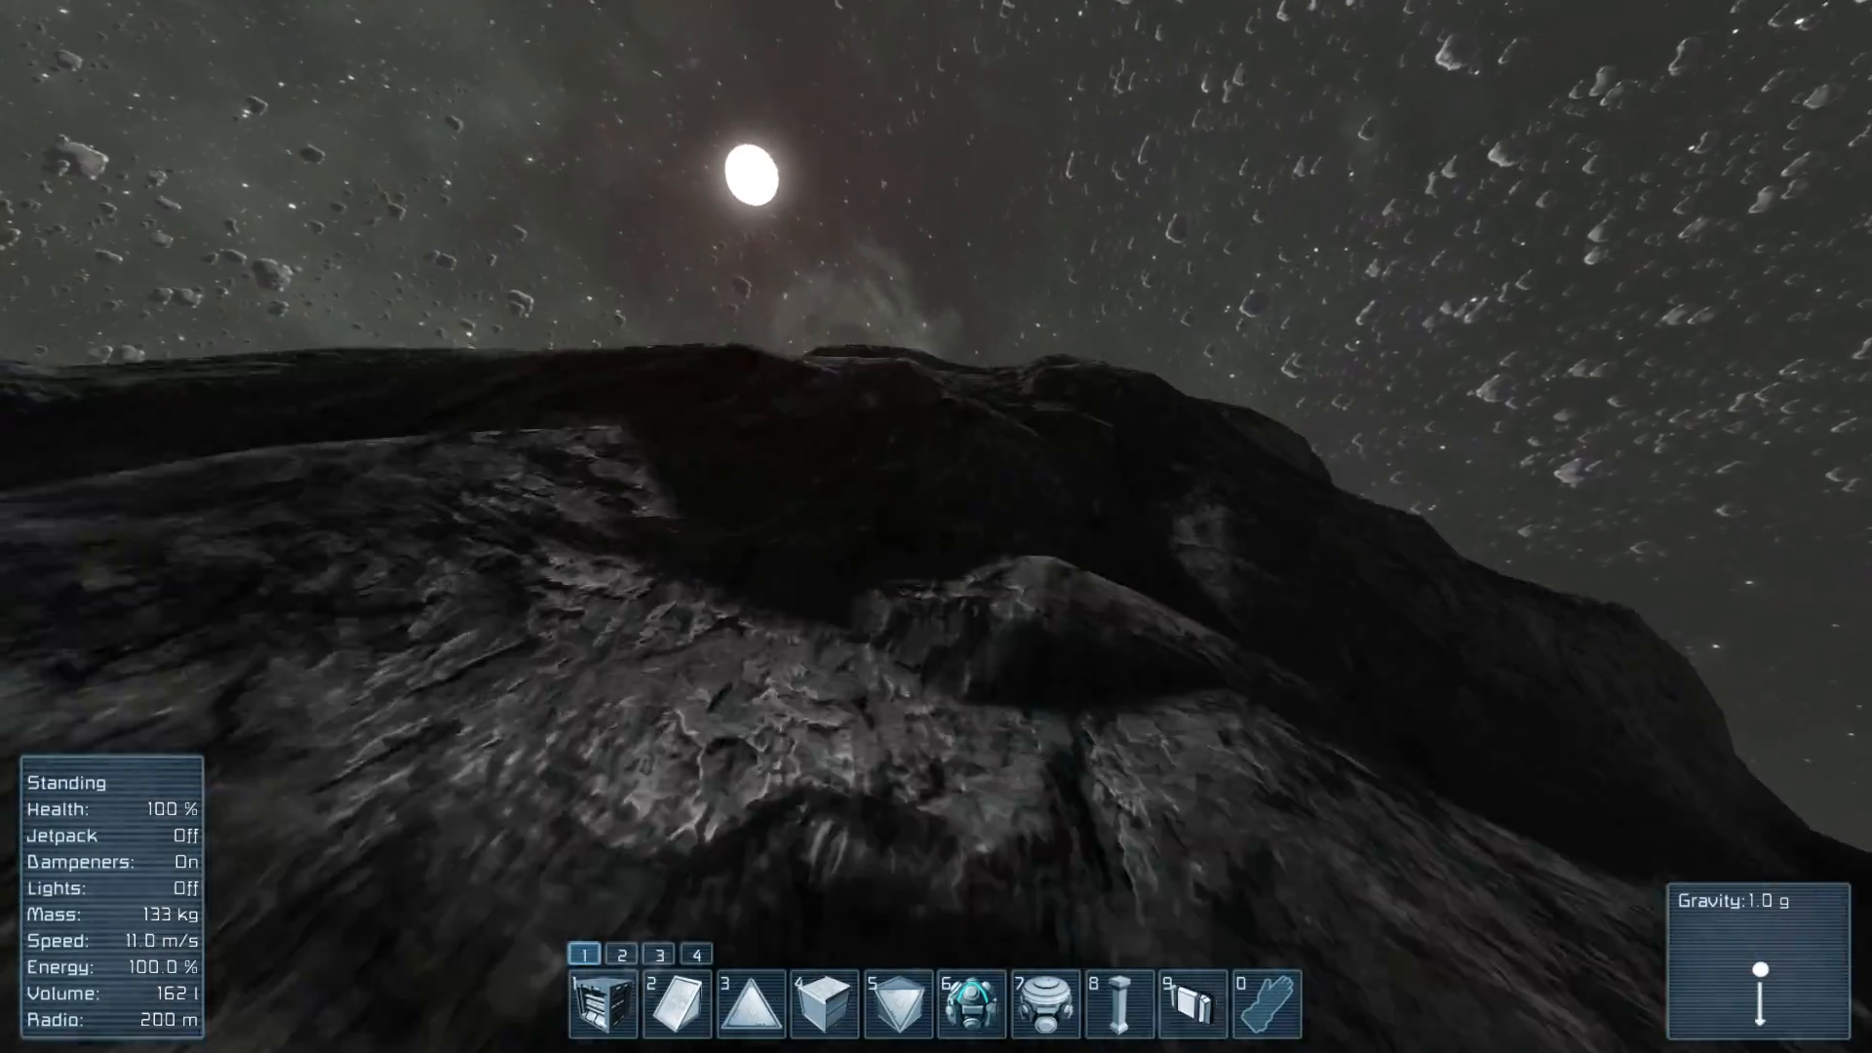
mouse_move(936, 526)
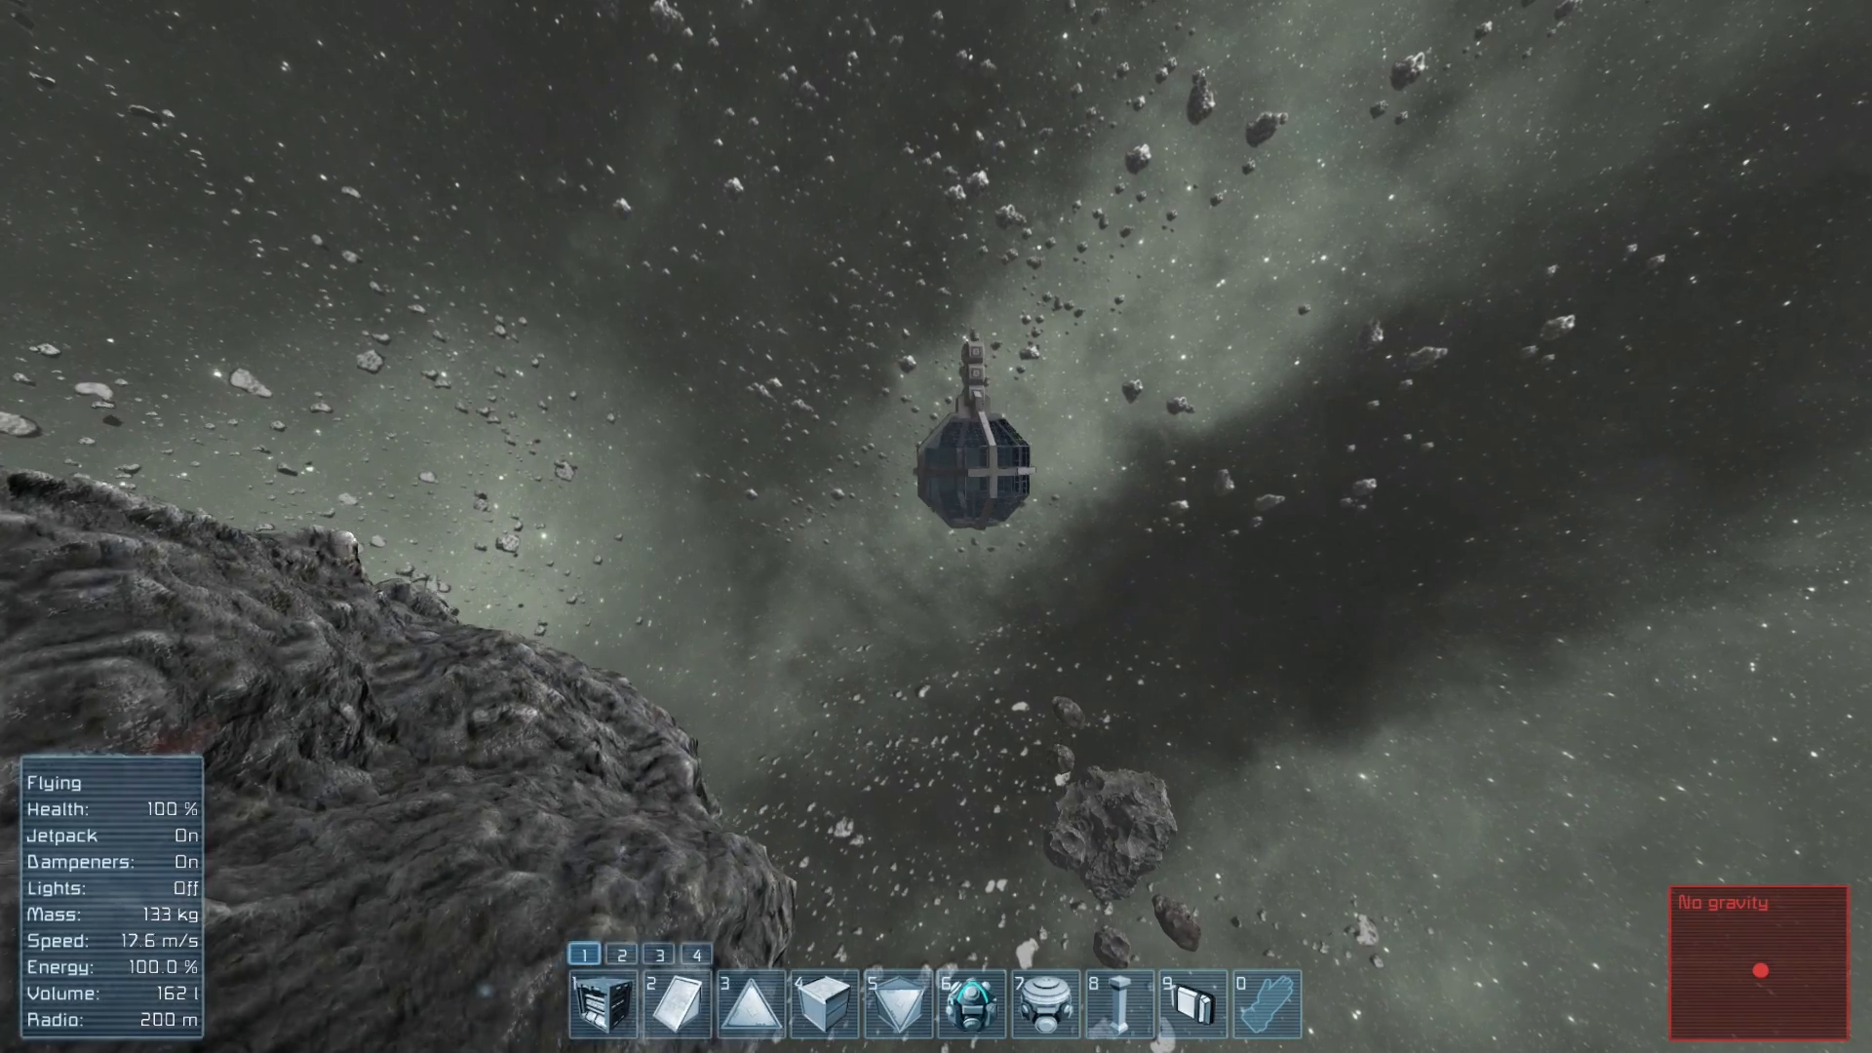
Move to the control station inside the glass dome and take a seat.
key(w)
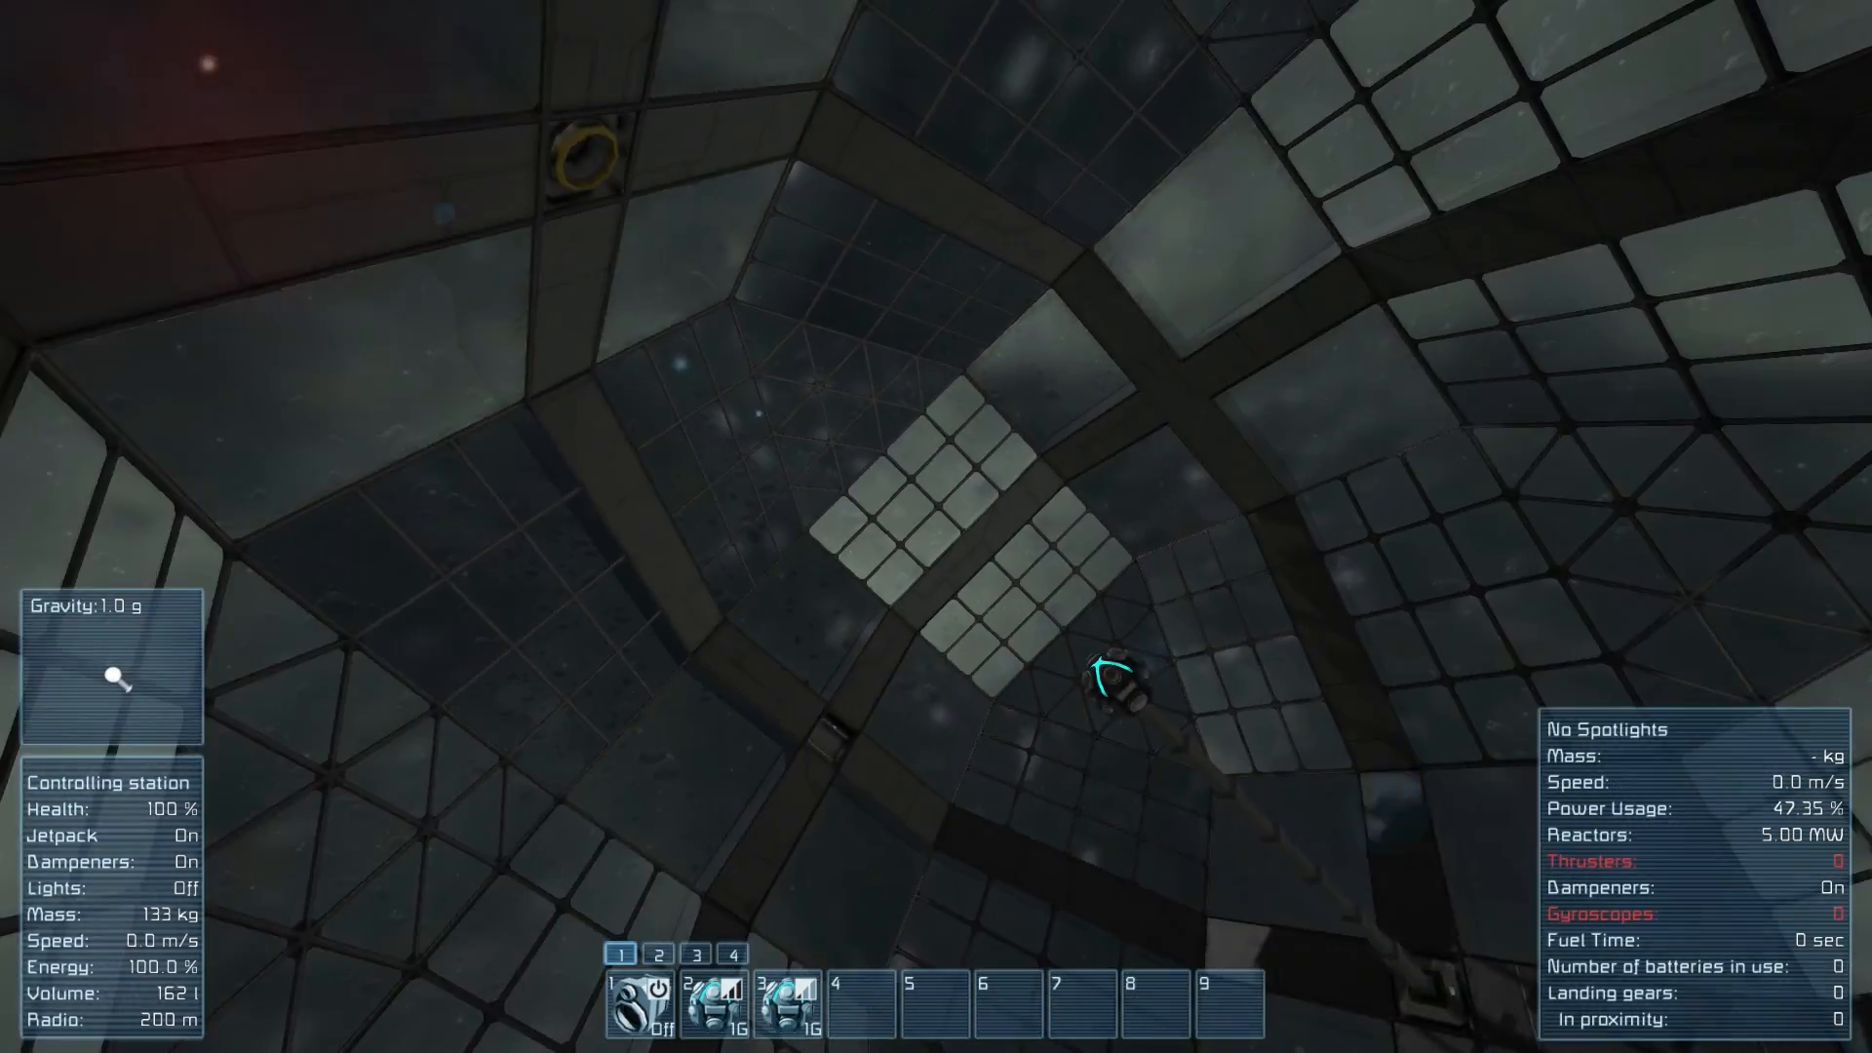
mouse_move(936, 526)
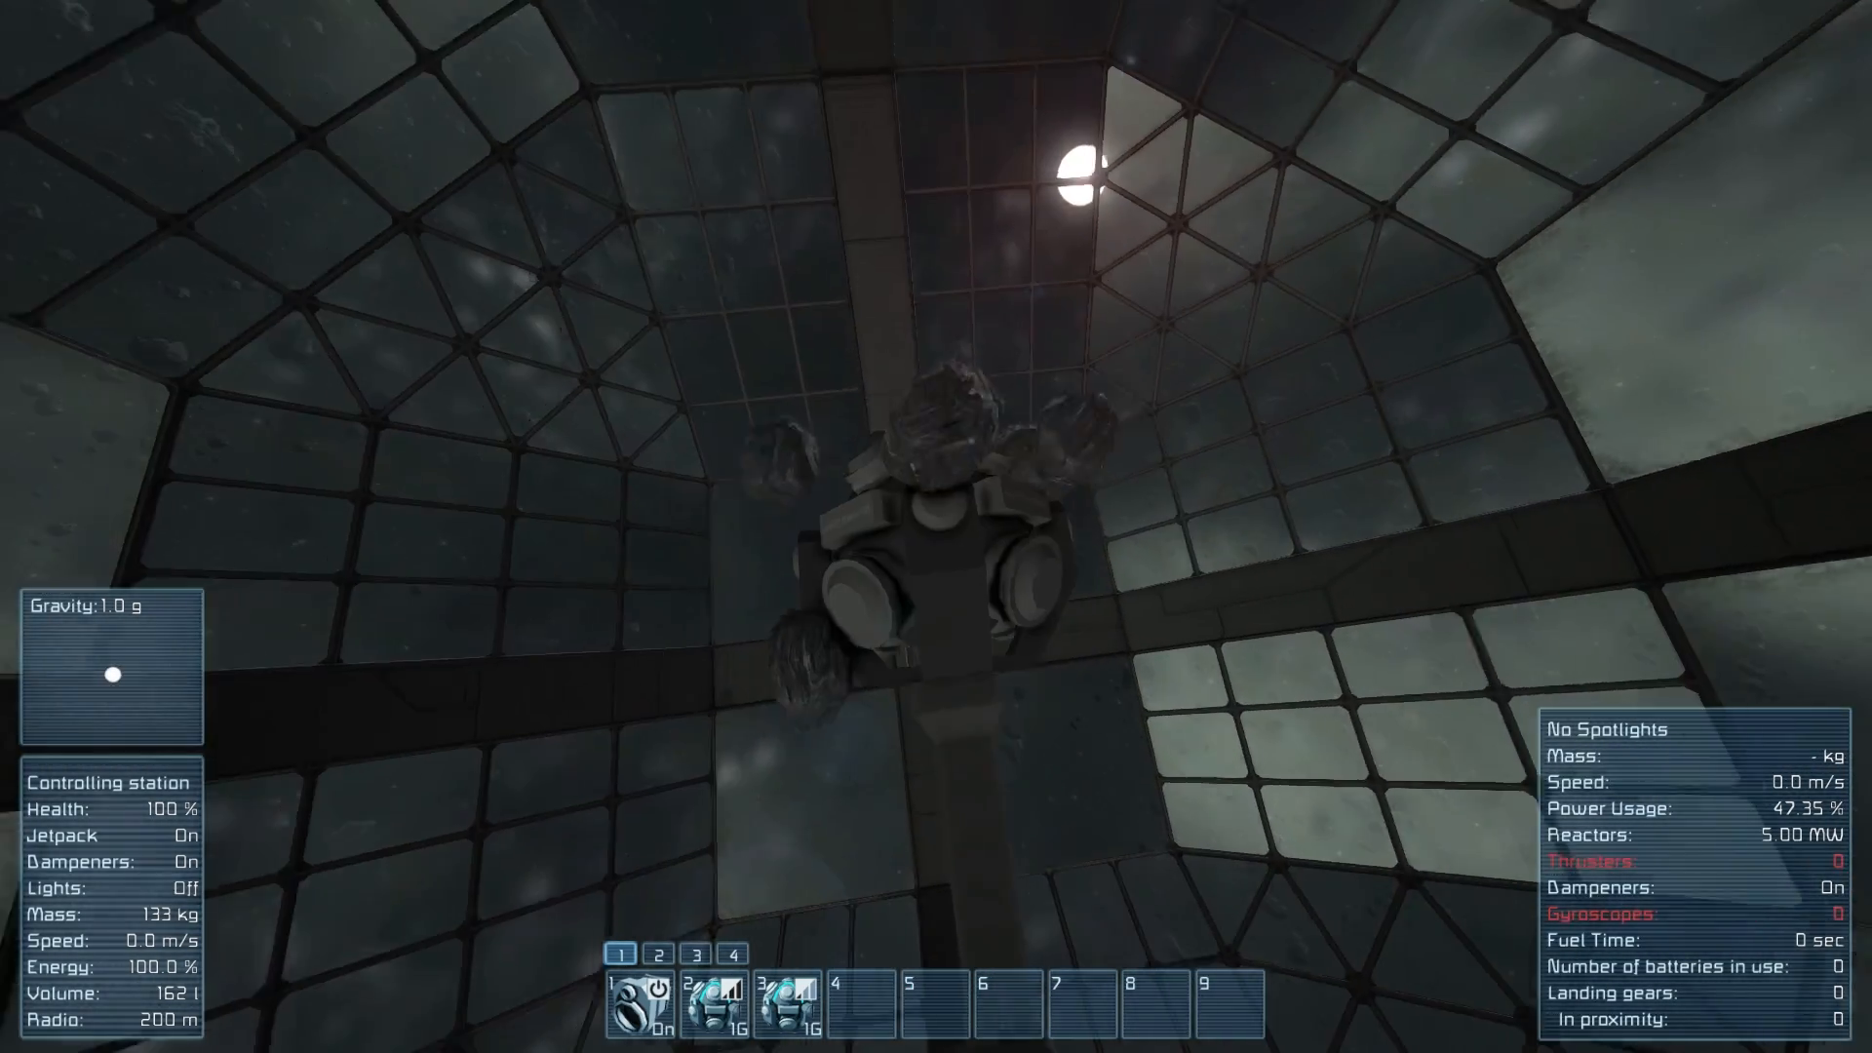
mouse_move(936, 527)
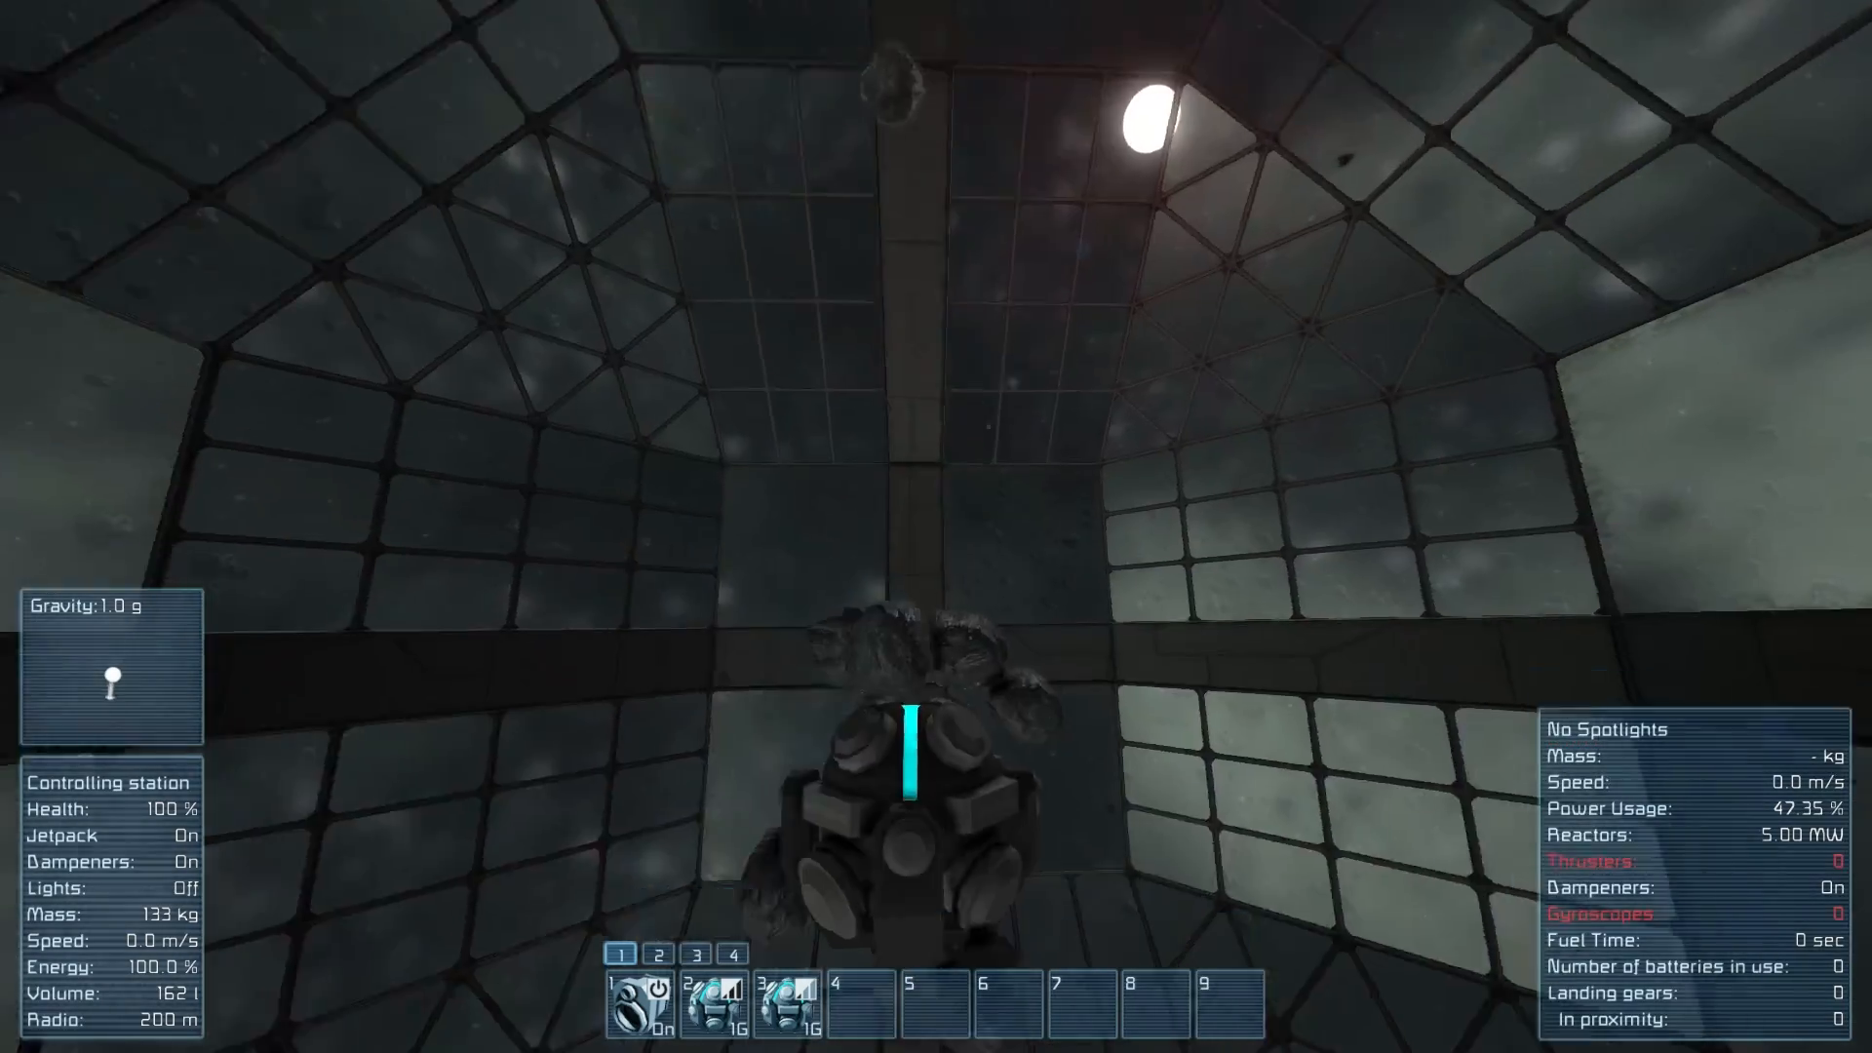
mouse_move(936, 526)
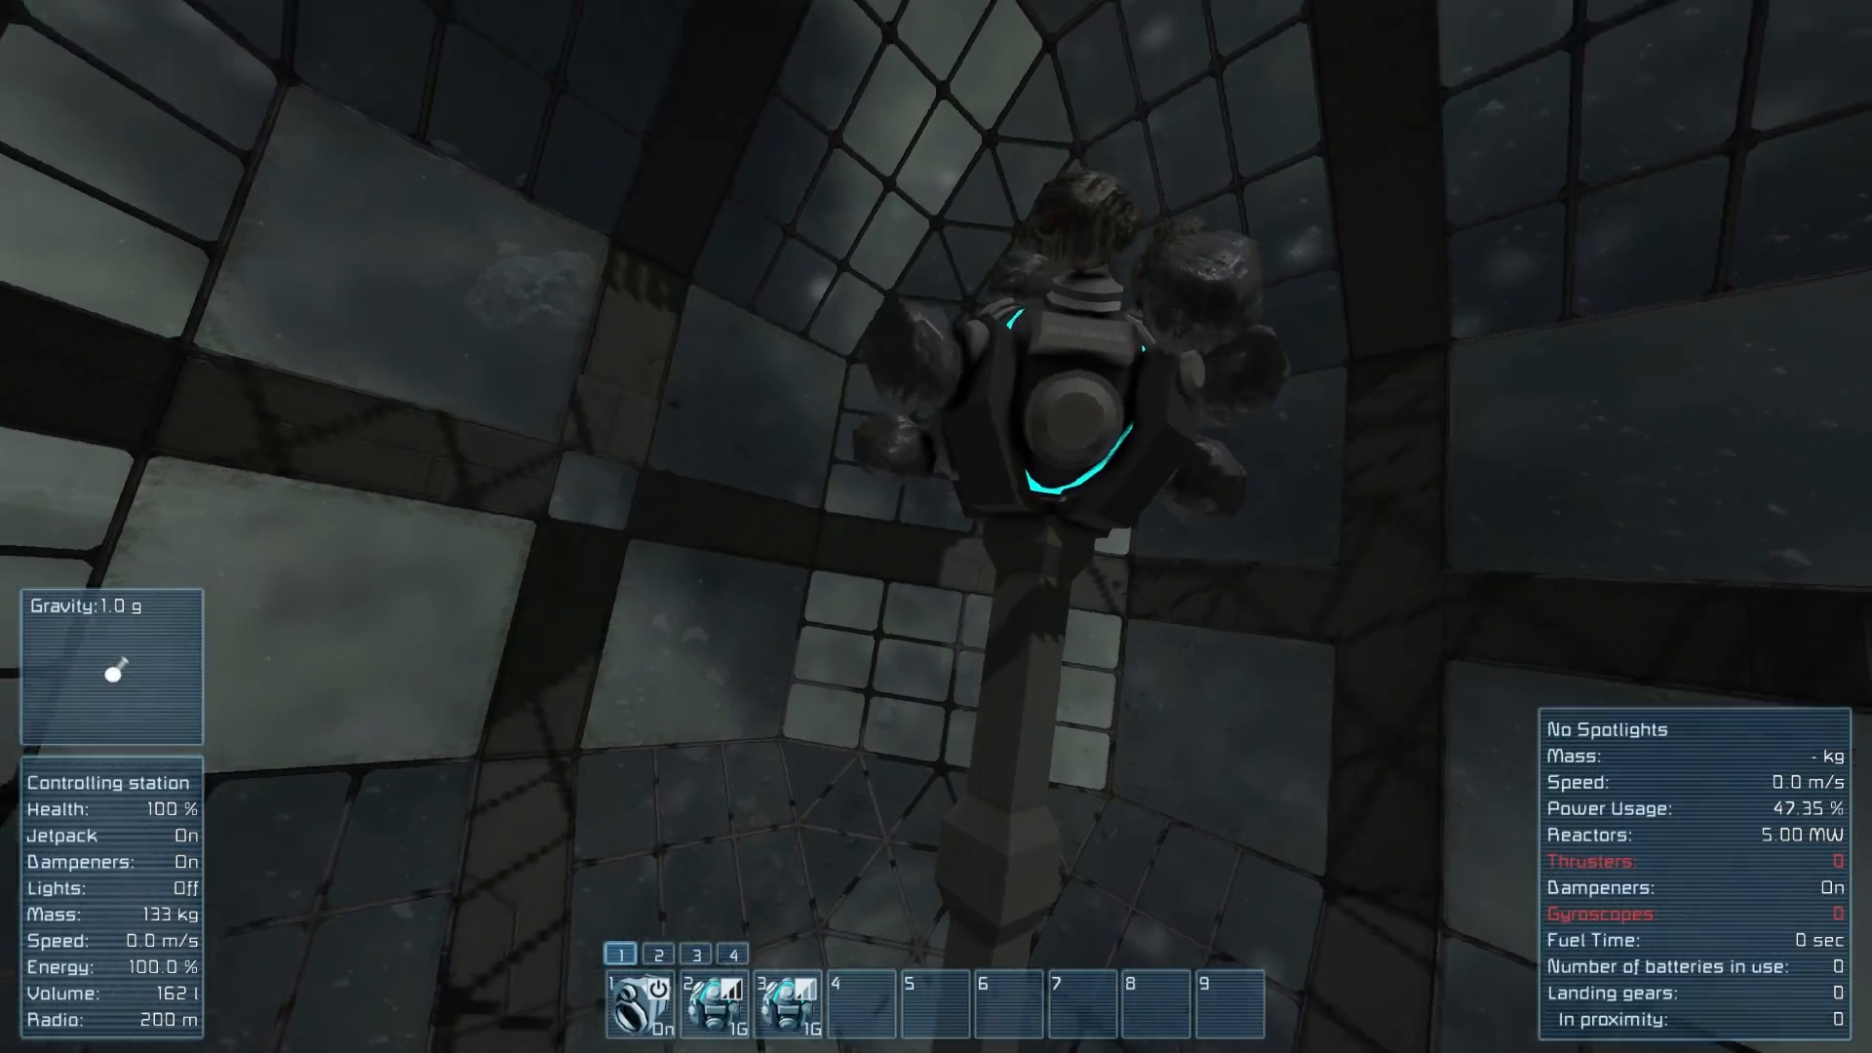
mouse_move(936, 526)
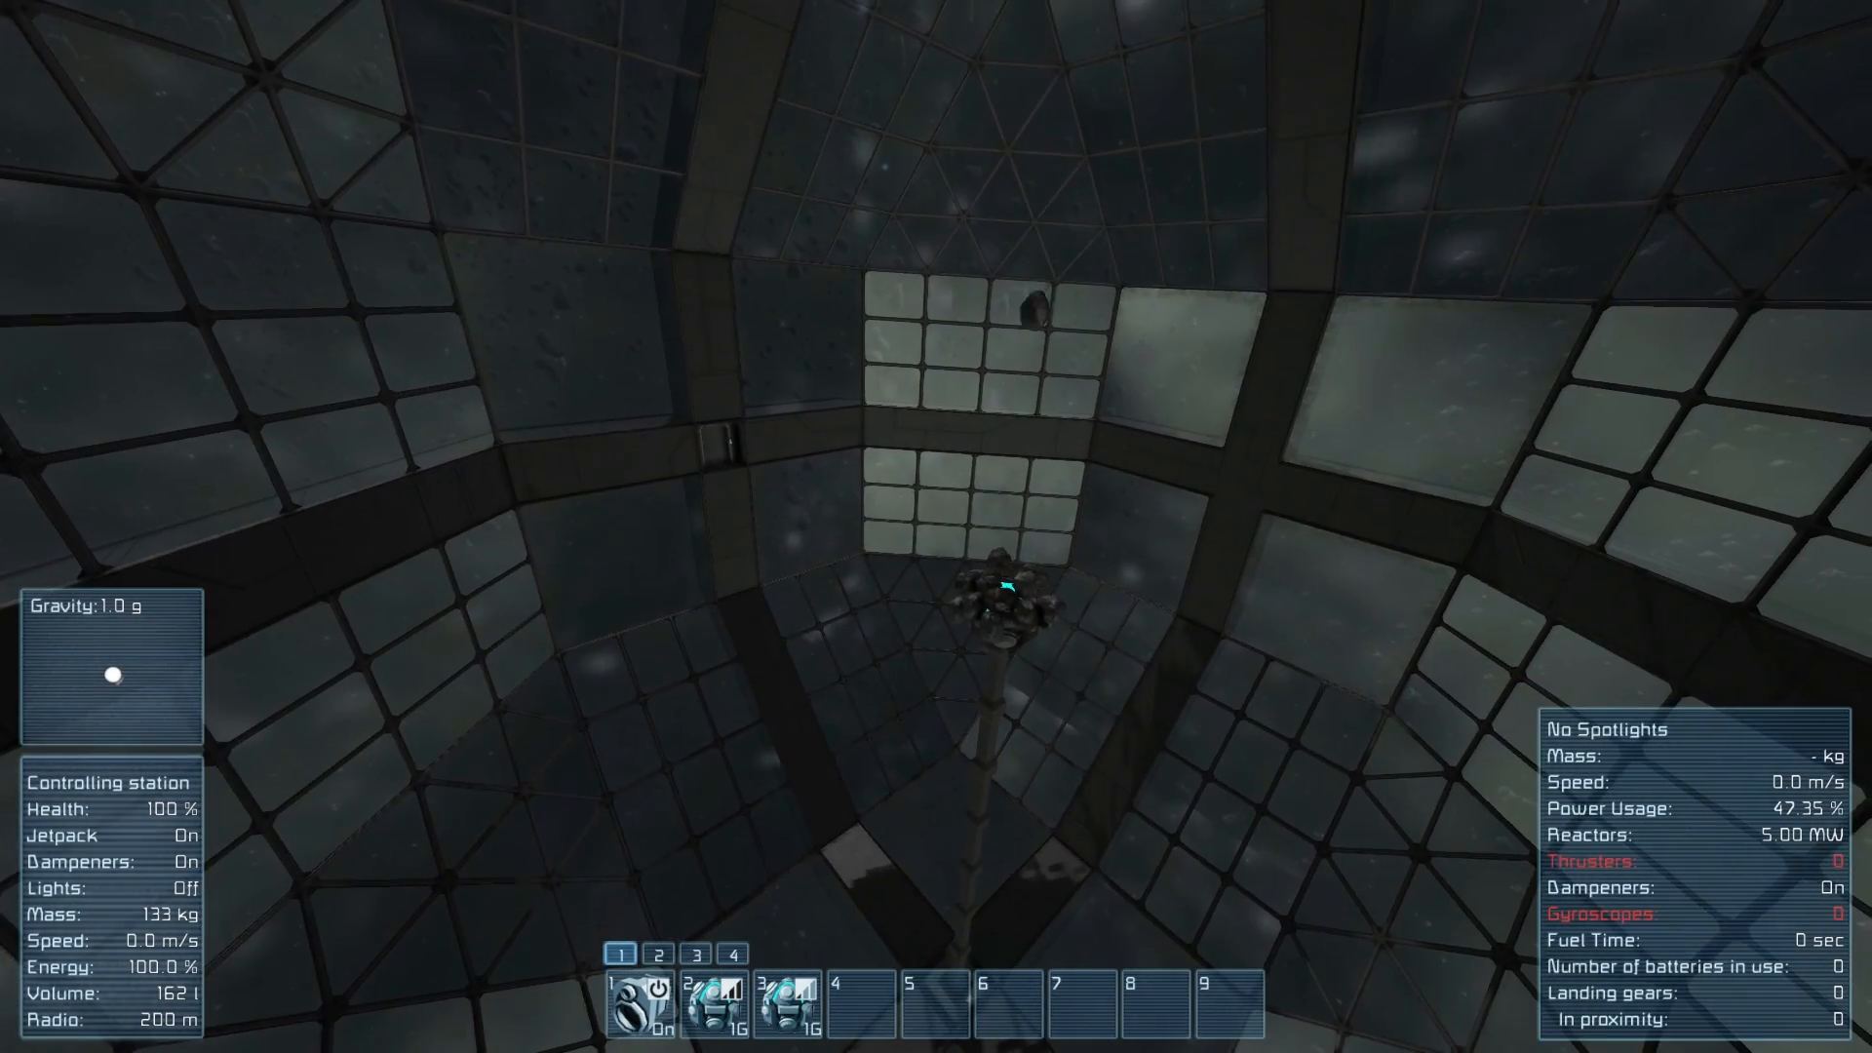
mouse_move(936, 526)
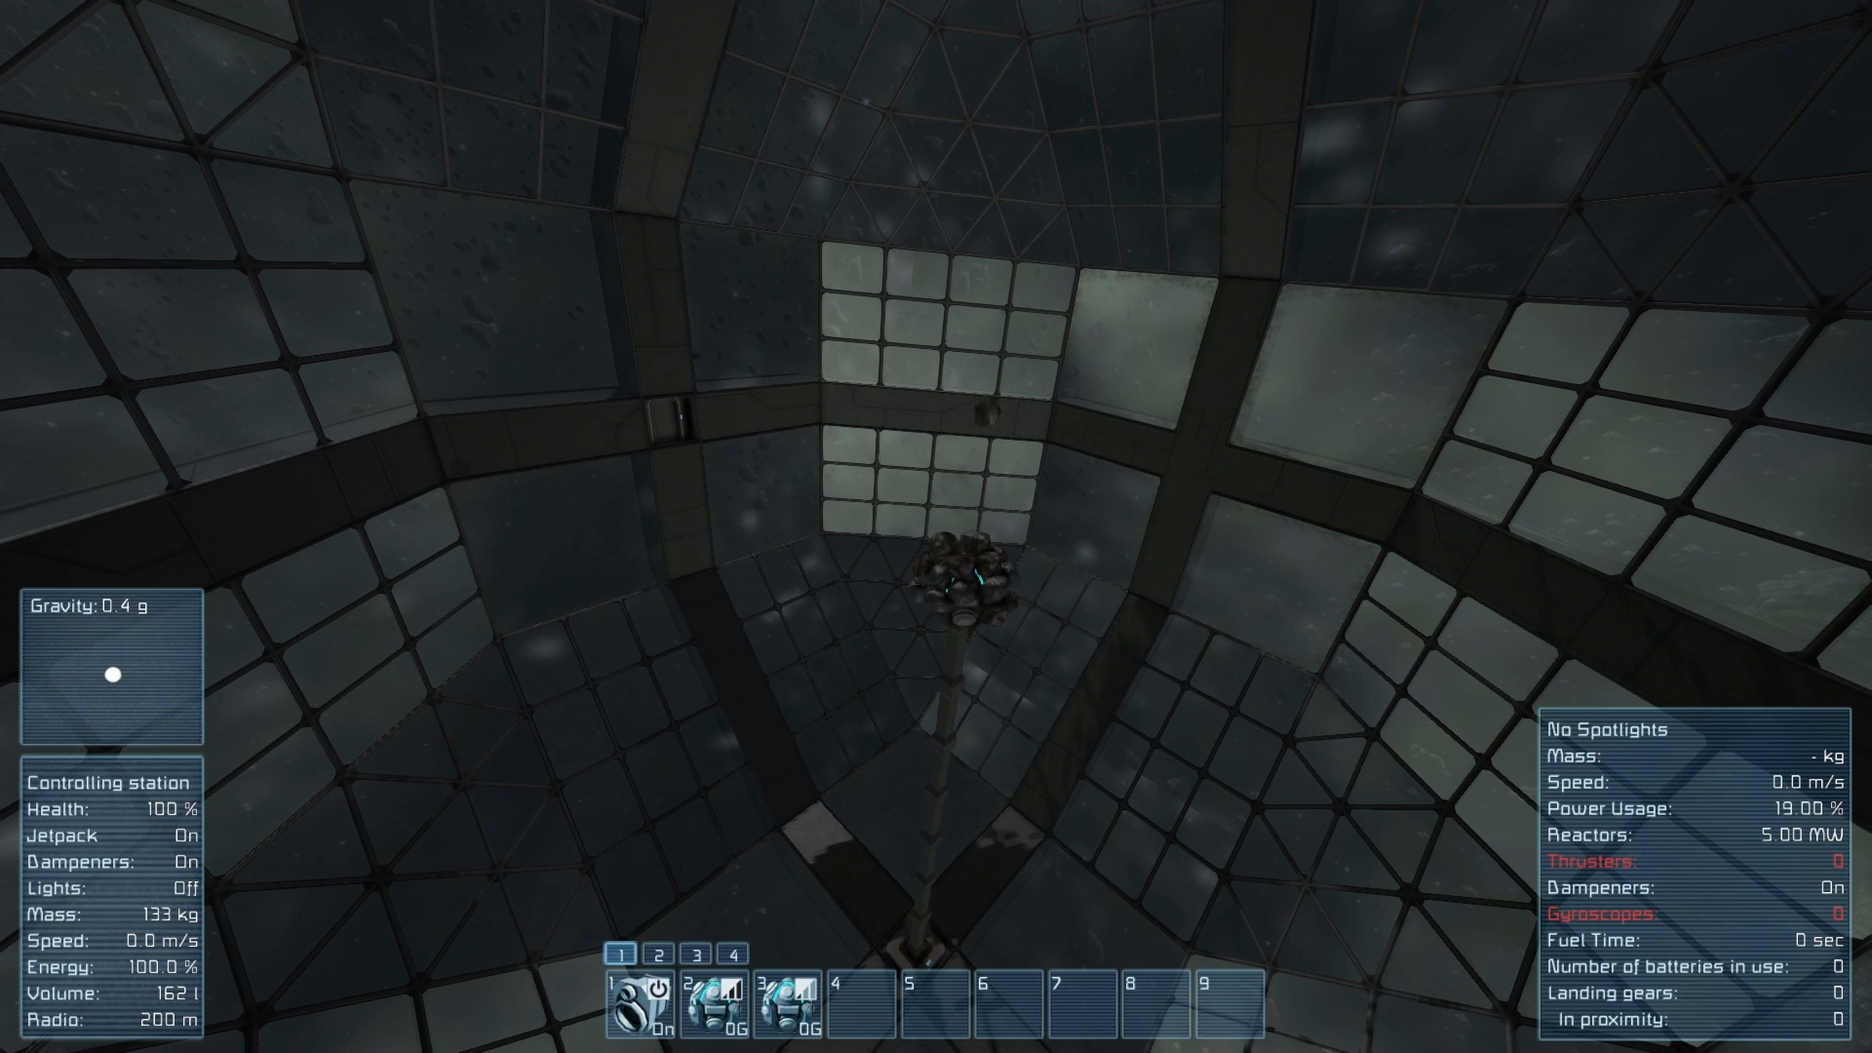
Lower the dome generator's acceleration toward 0.16 G, checking the rocks between adjustments.
key(k)
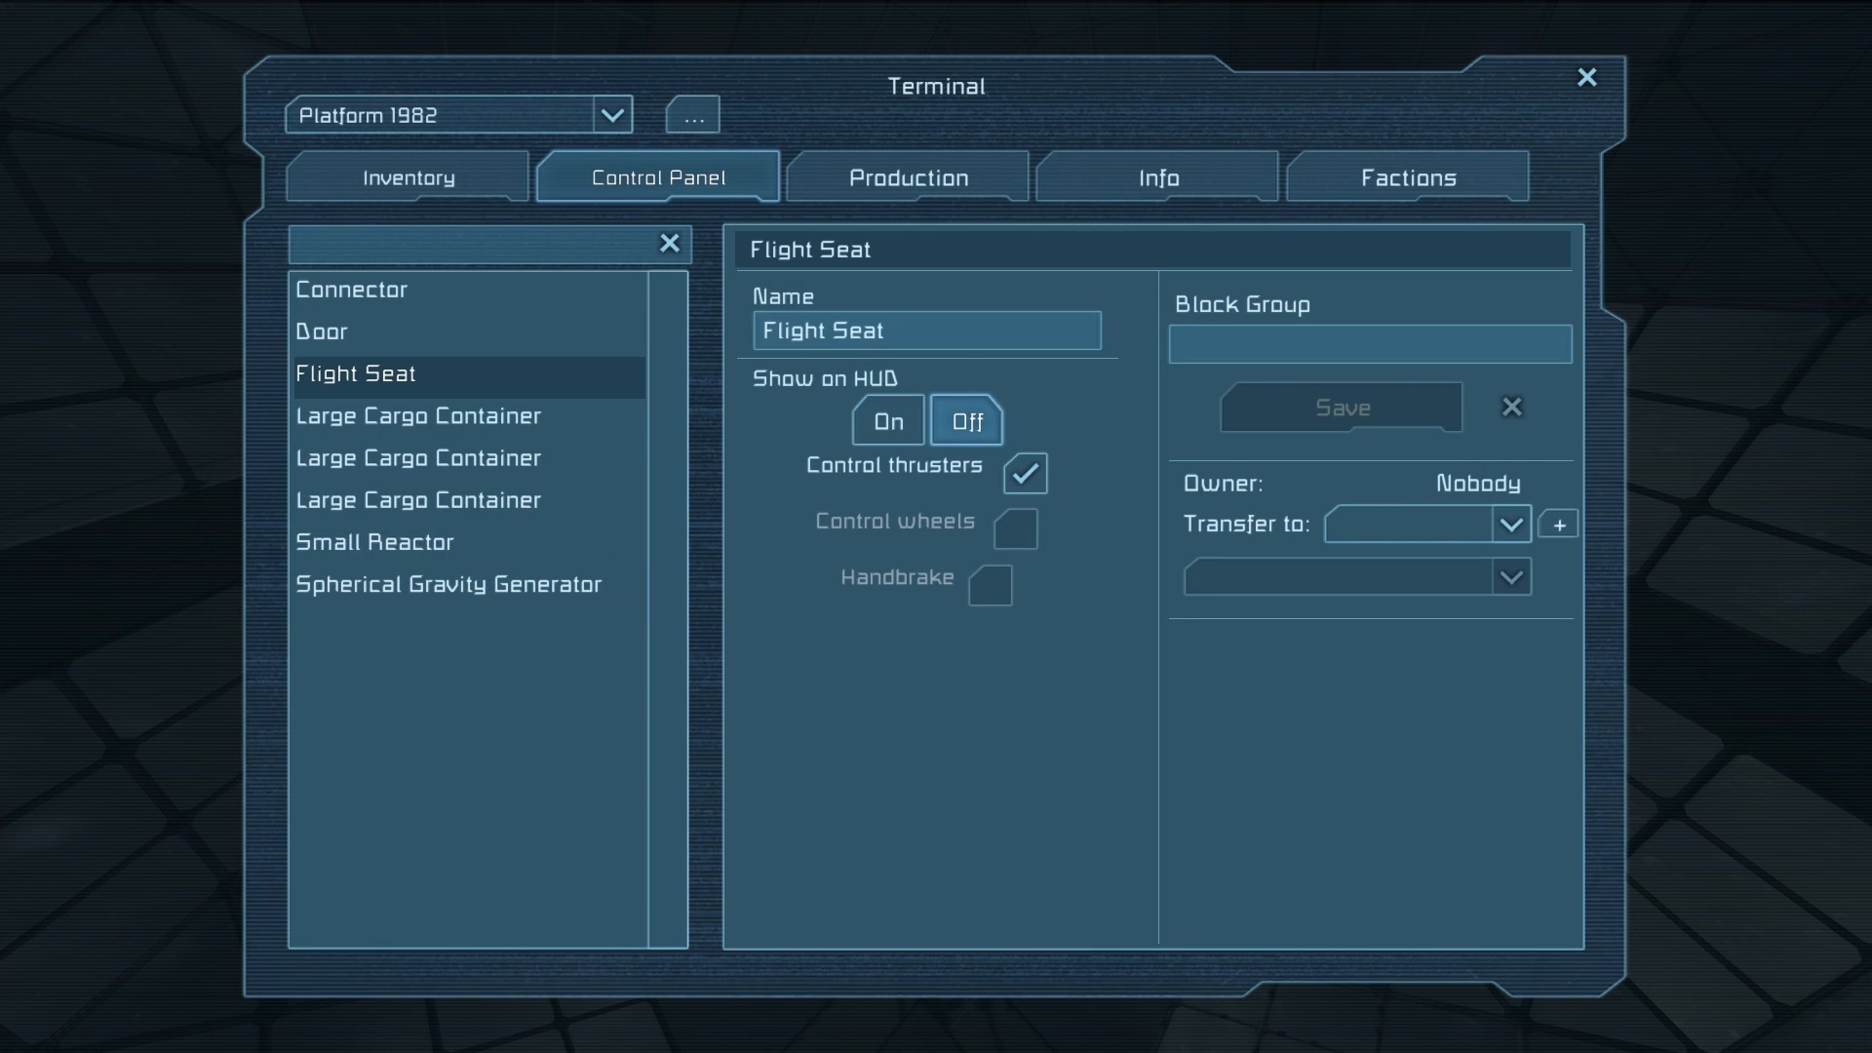
click(448, 584)
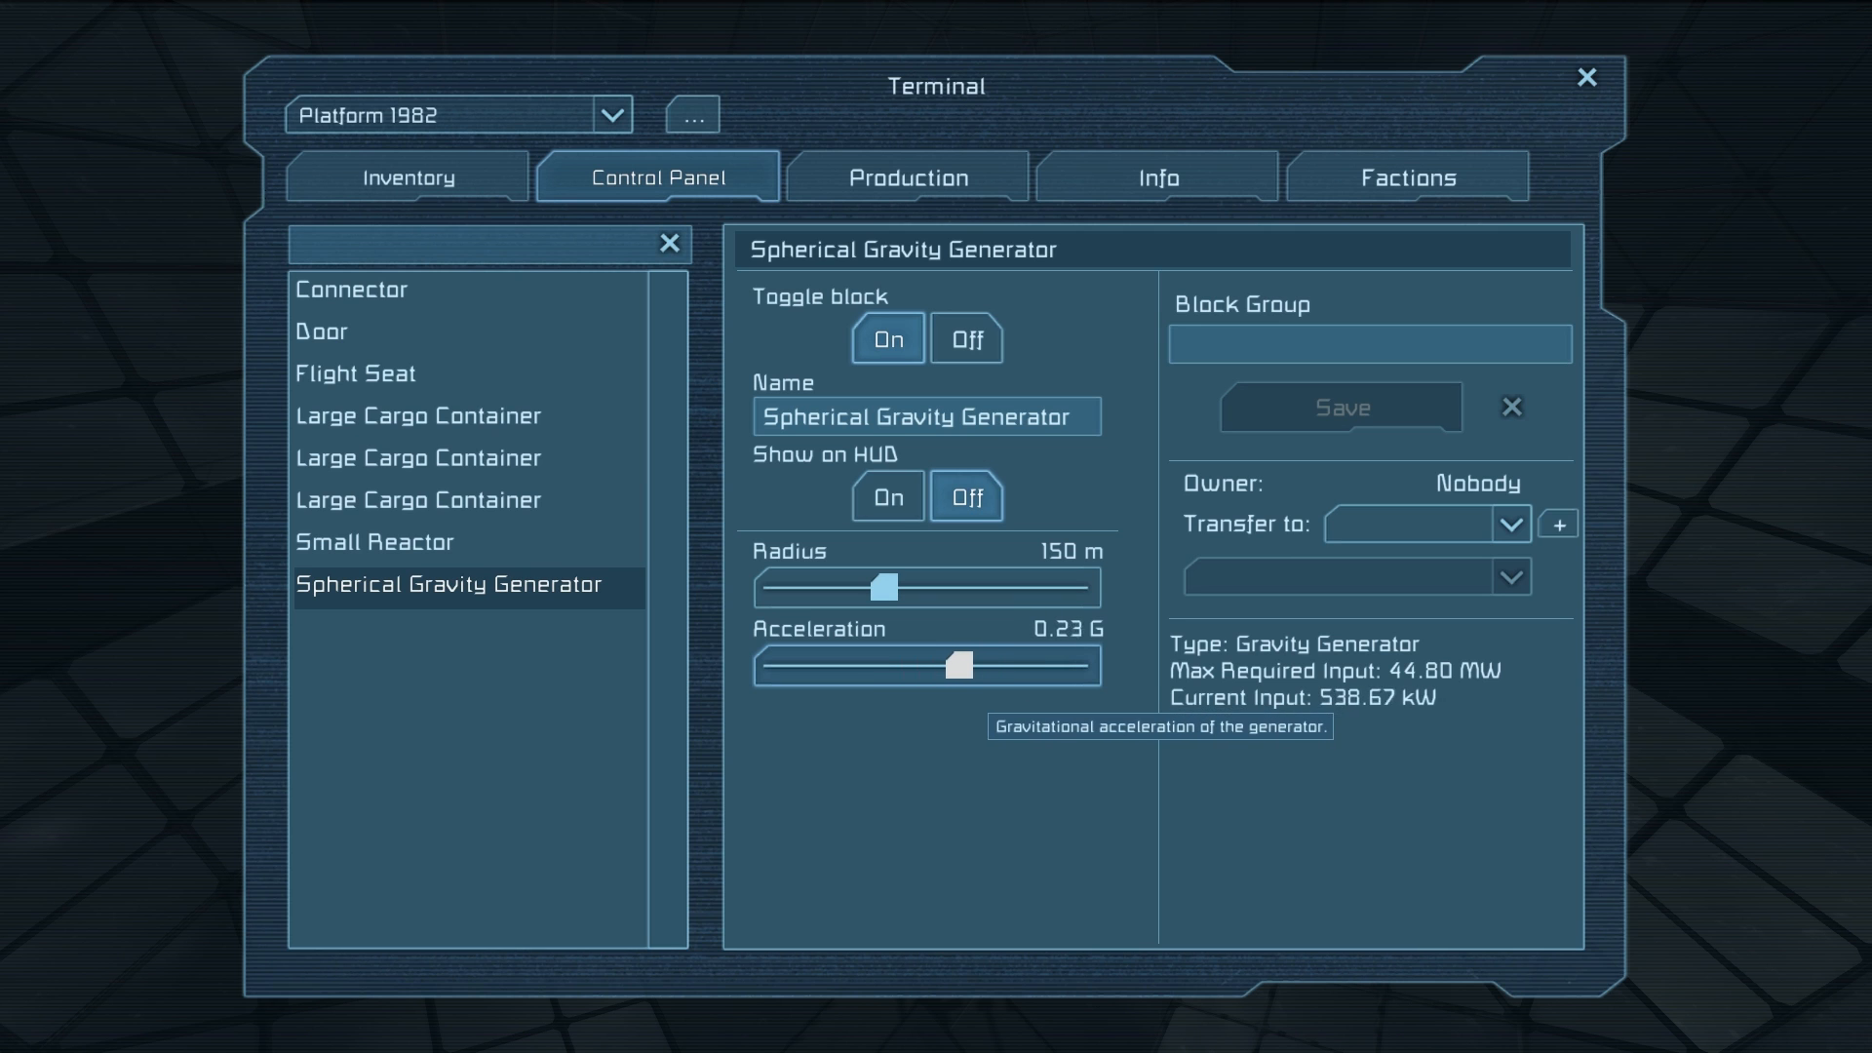
key(Escape)
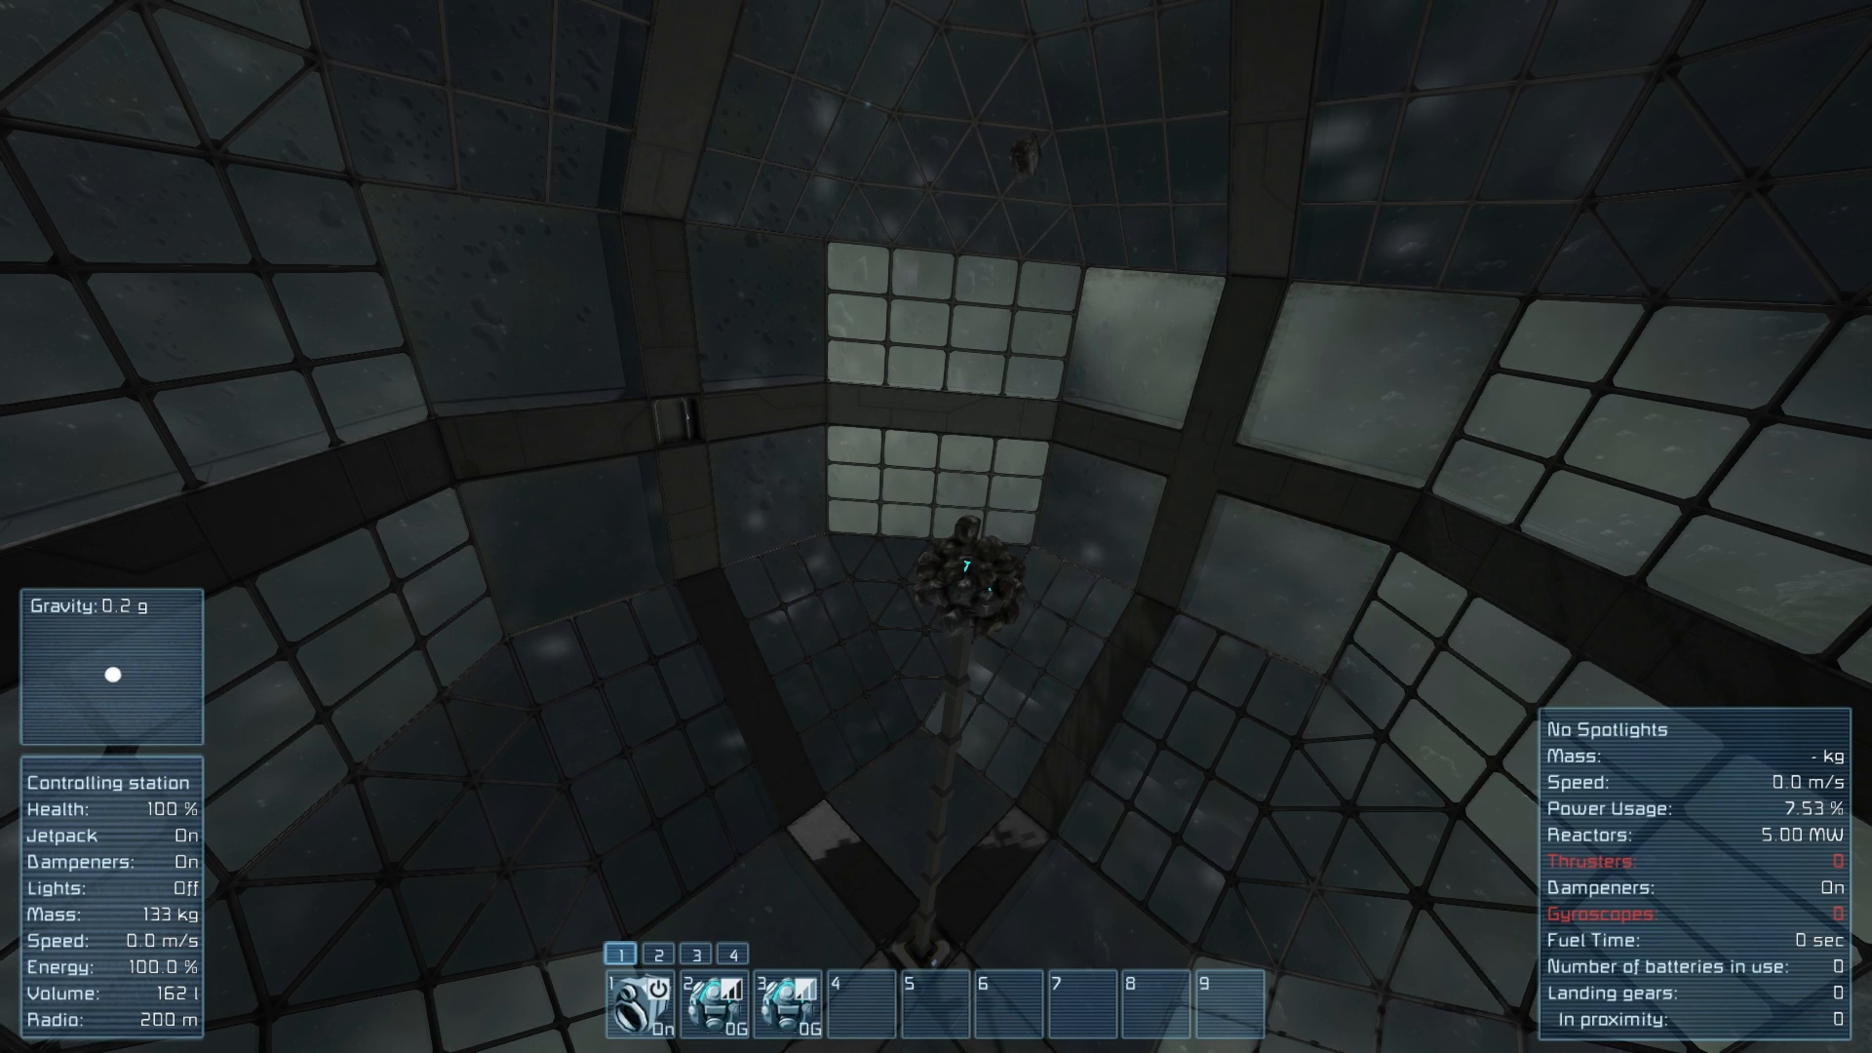
key(K)
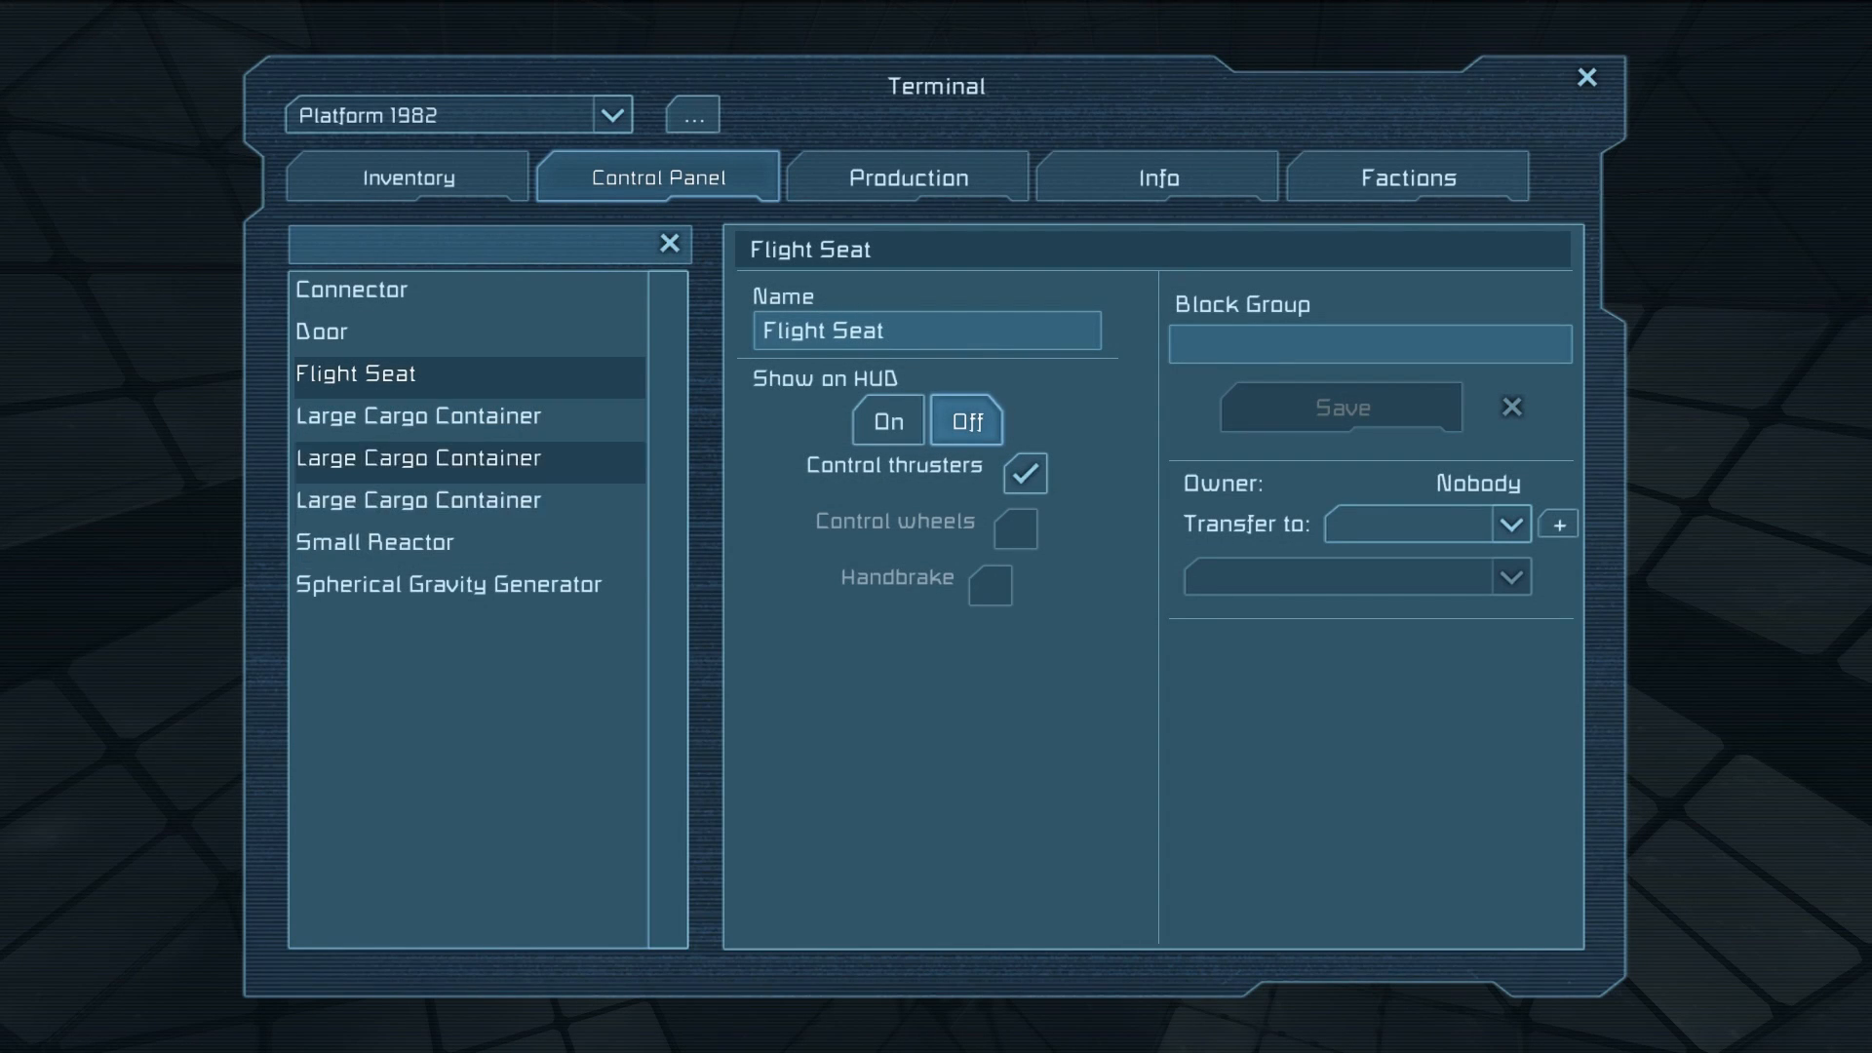
click(447, 584)
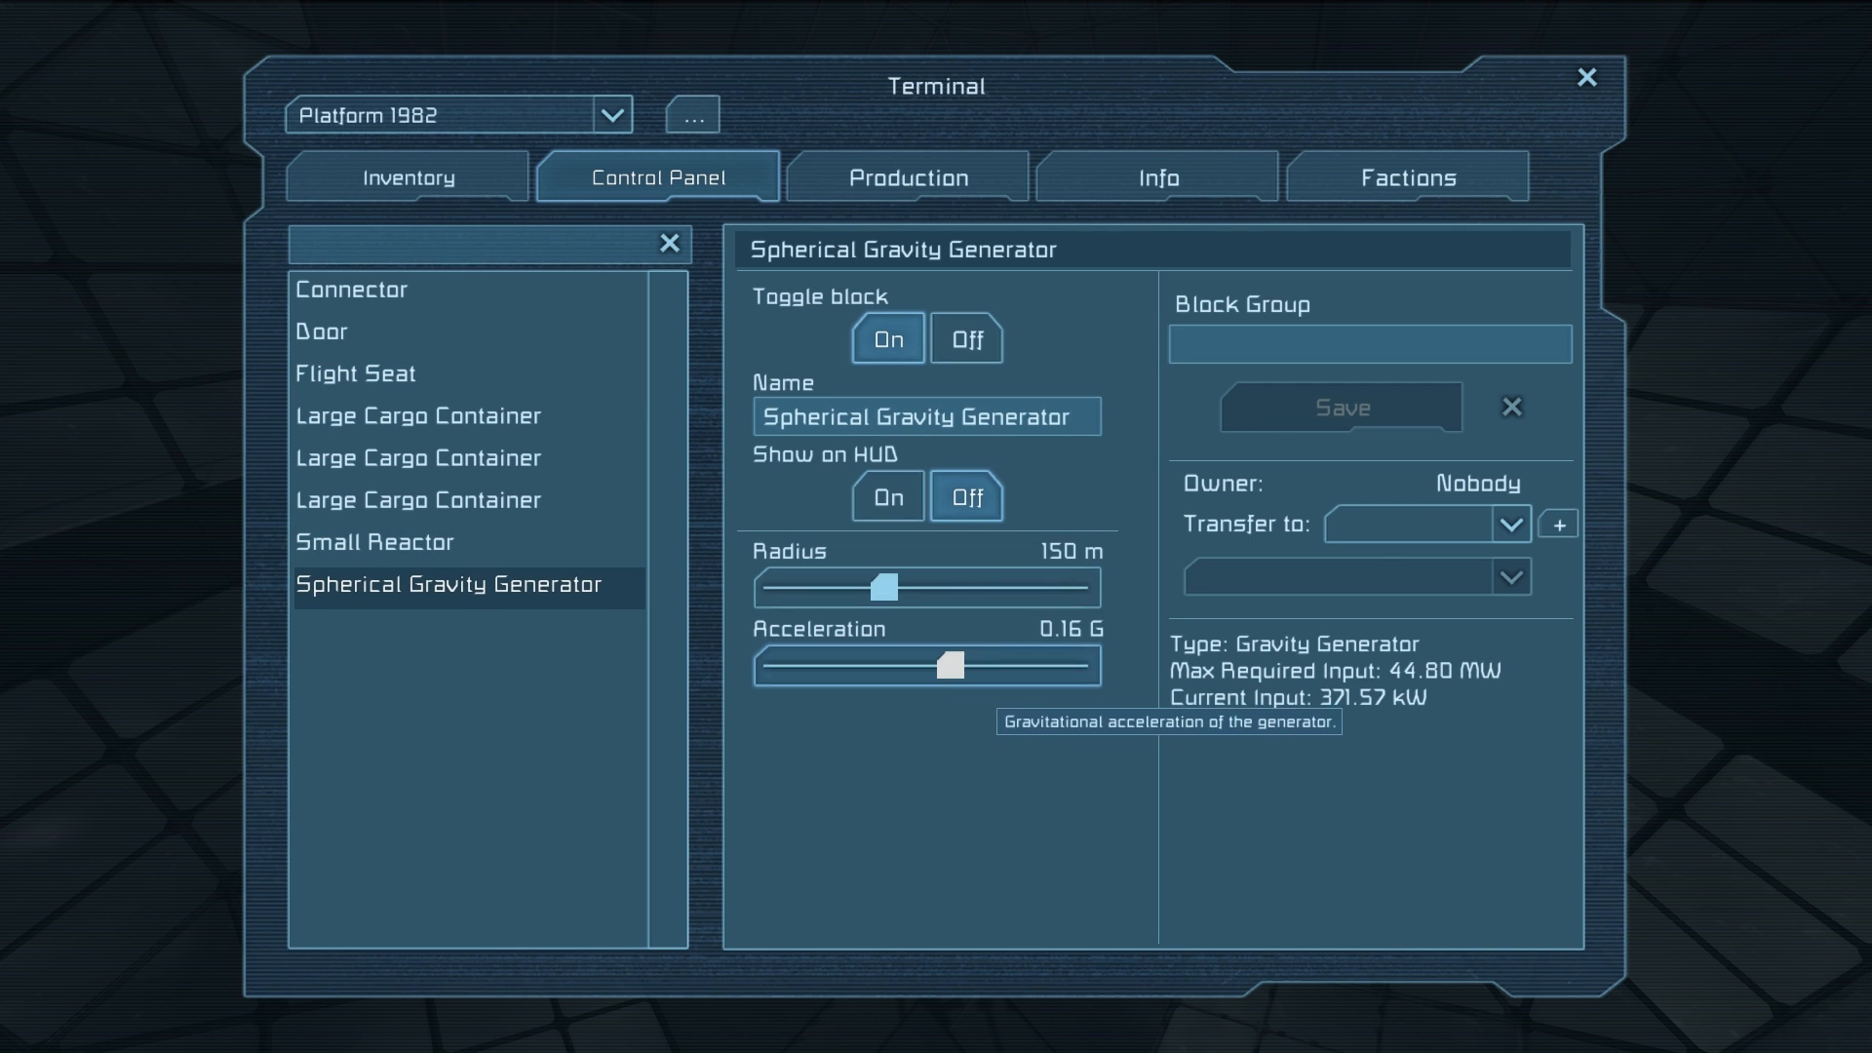
key(Escape)
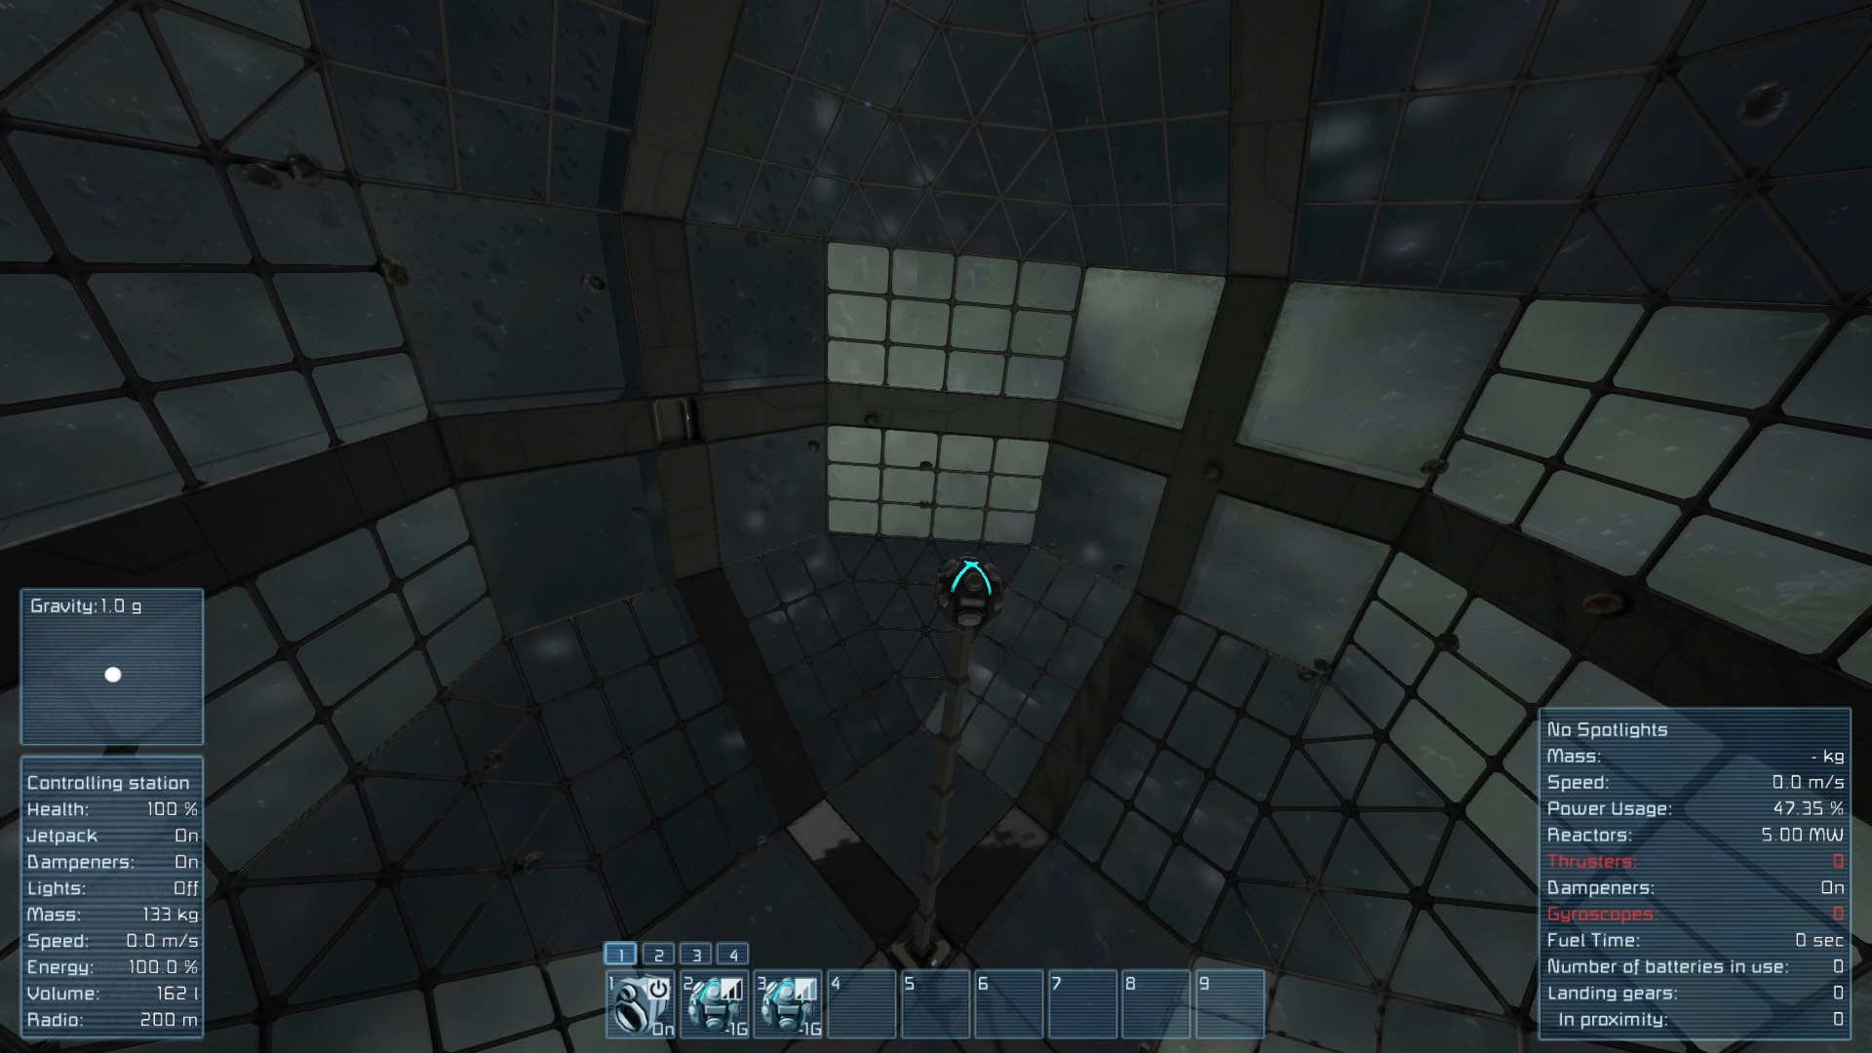
mouse_move(936, 526)
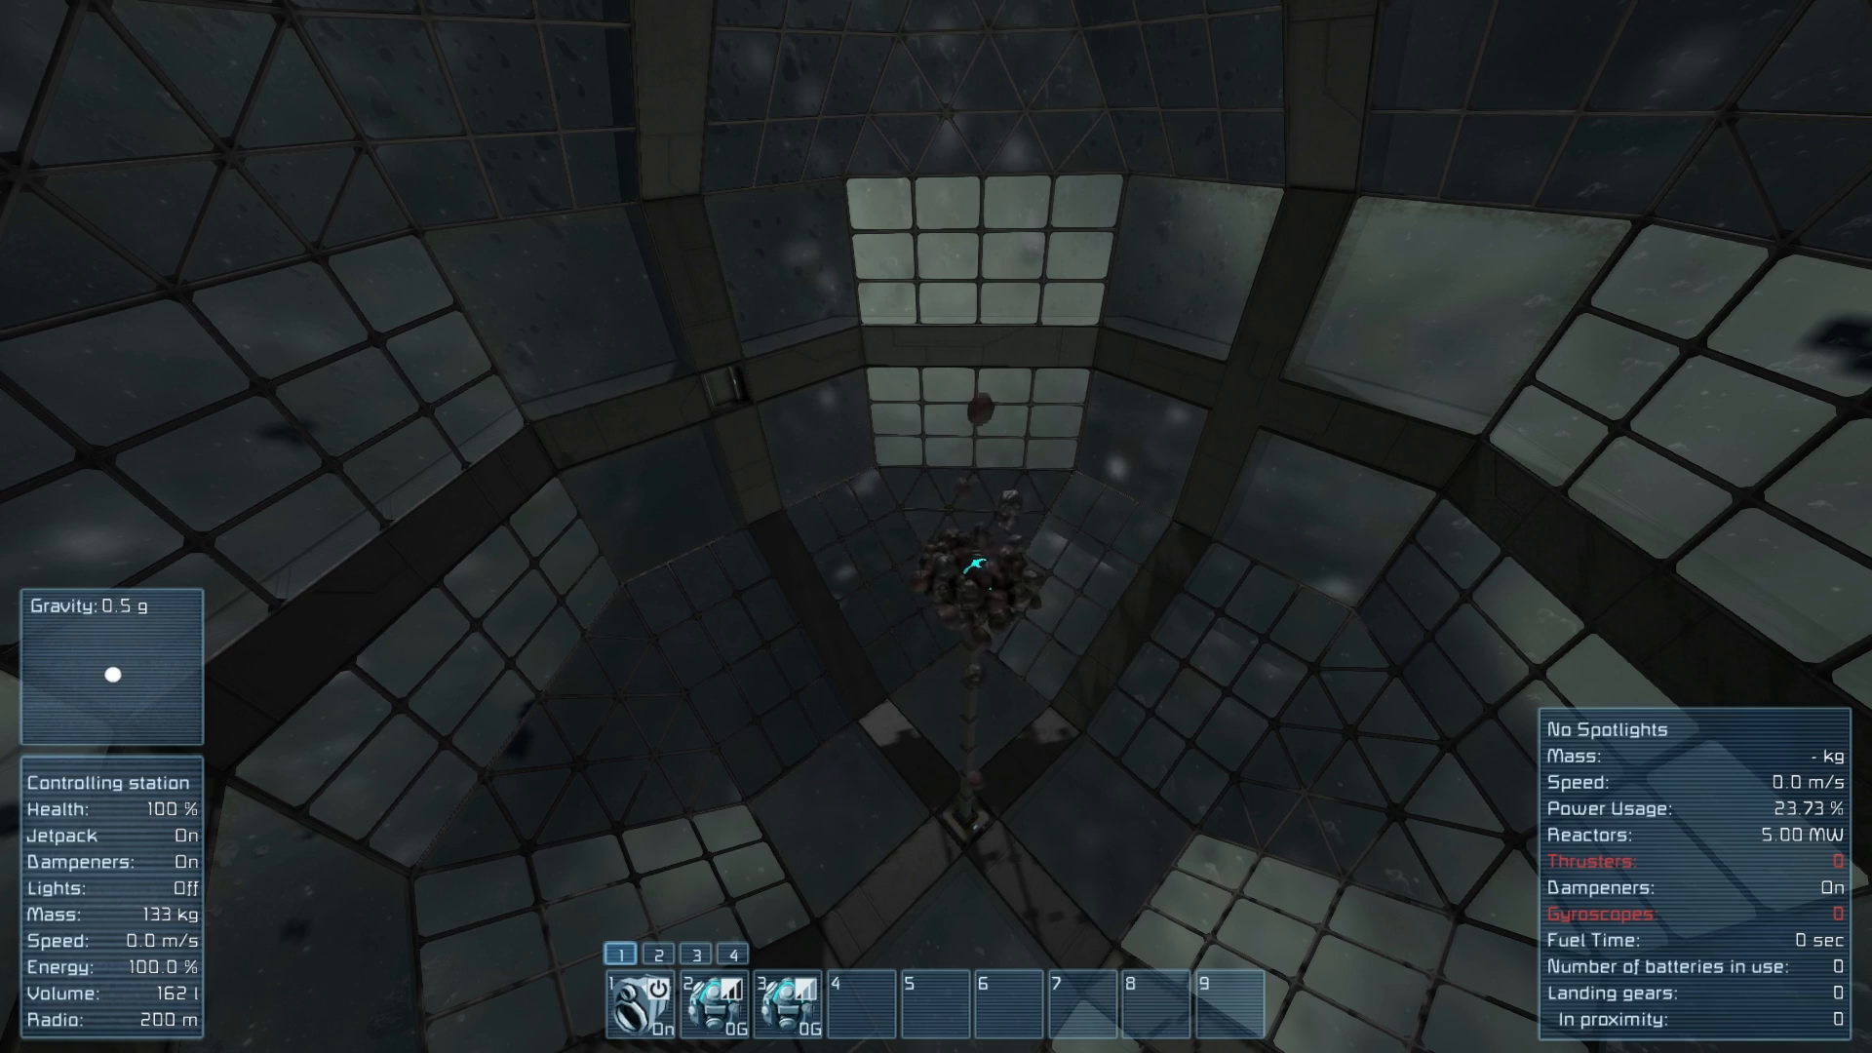
mouse_move(936, 527)
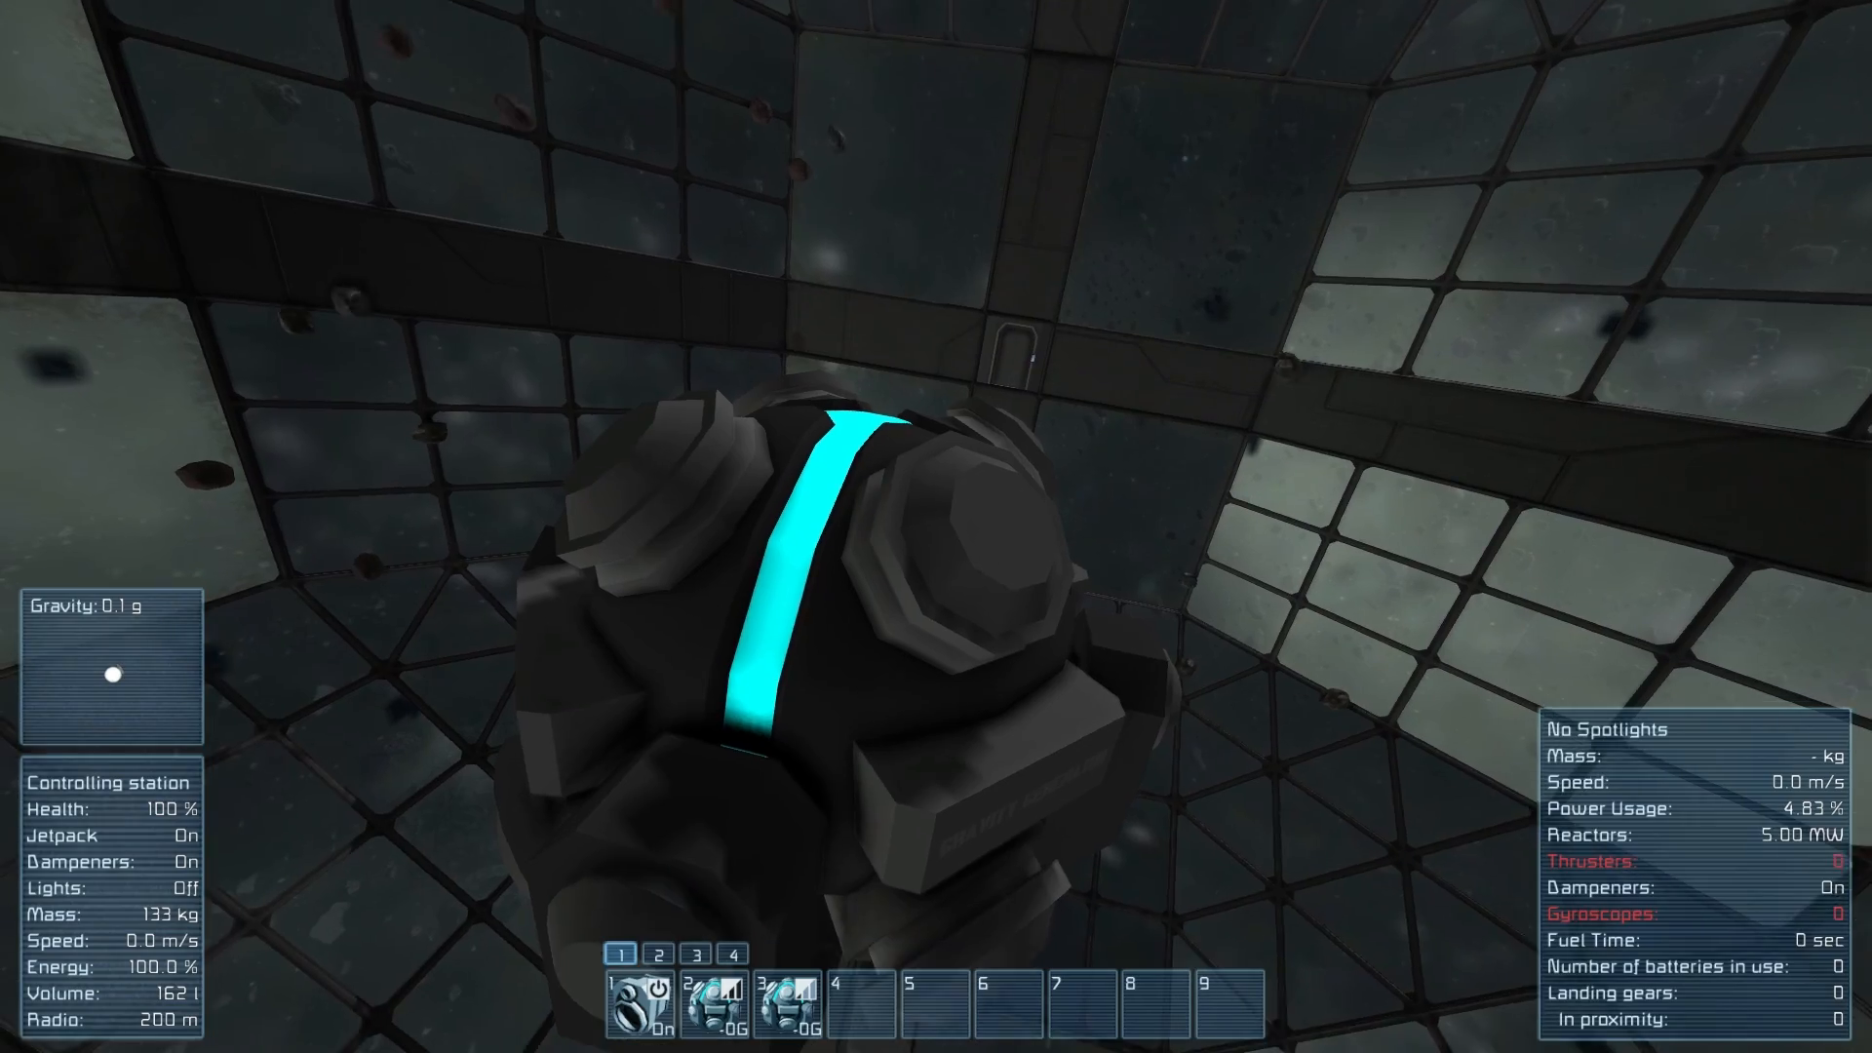
mouse_move(936, 526)
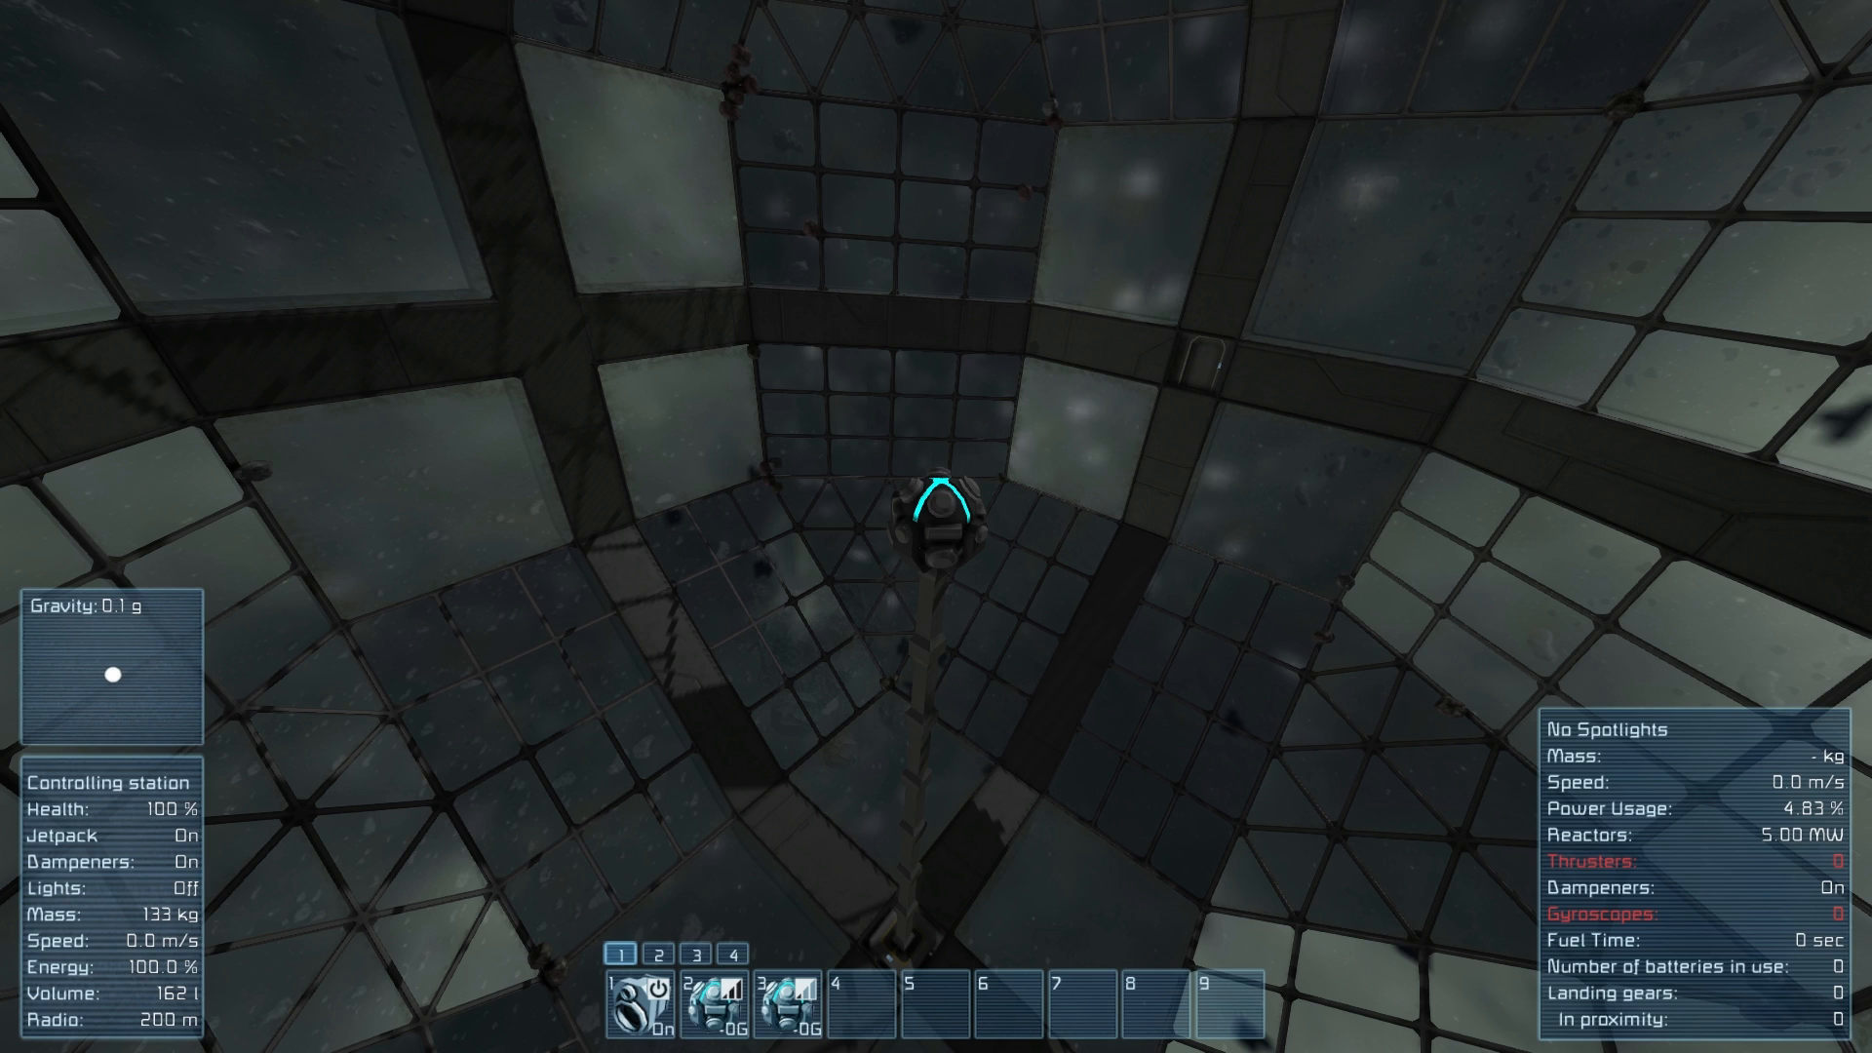
mouse_move(936, 526)
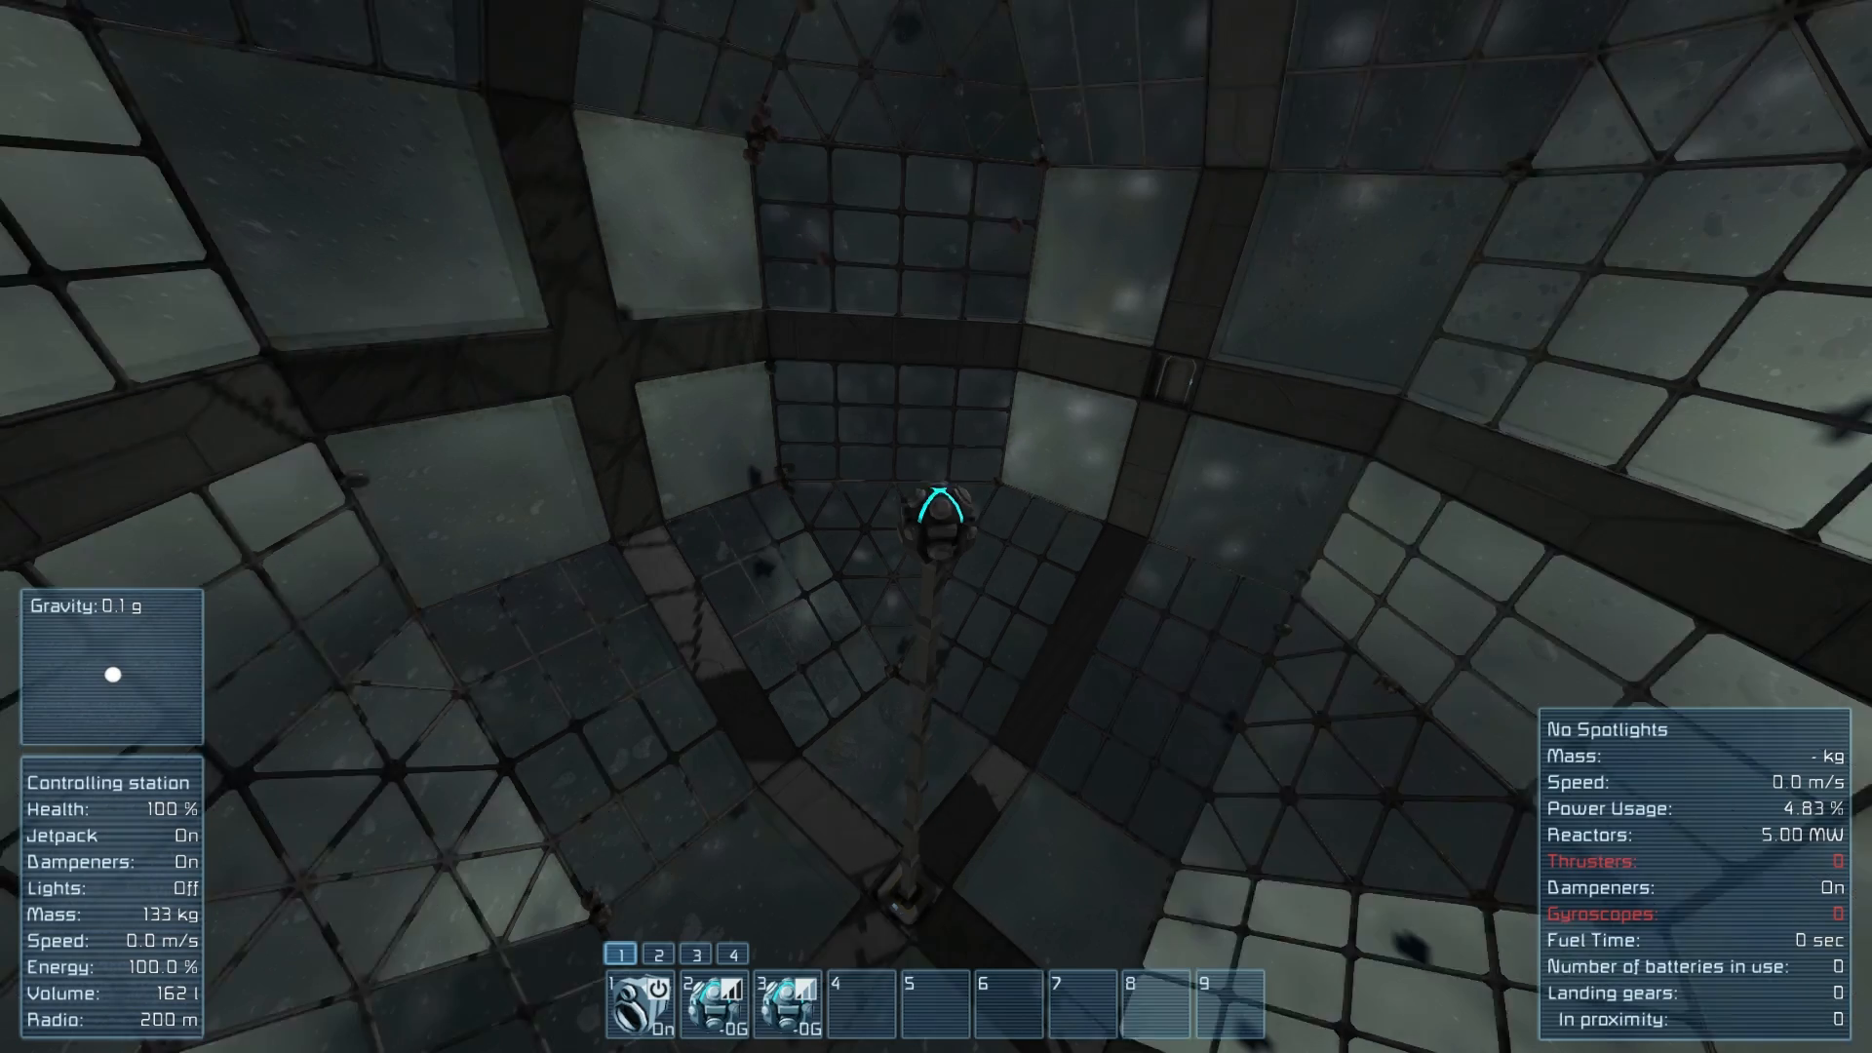